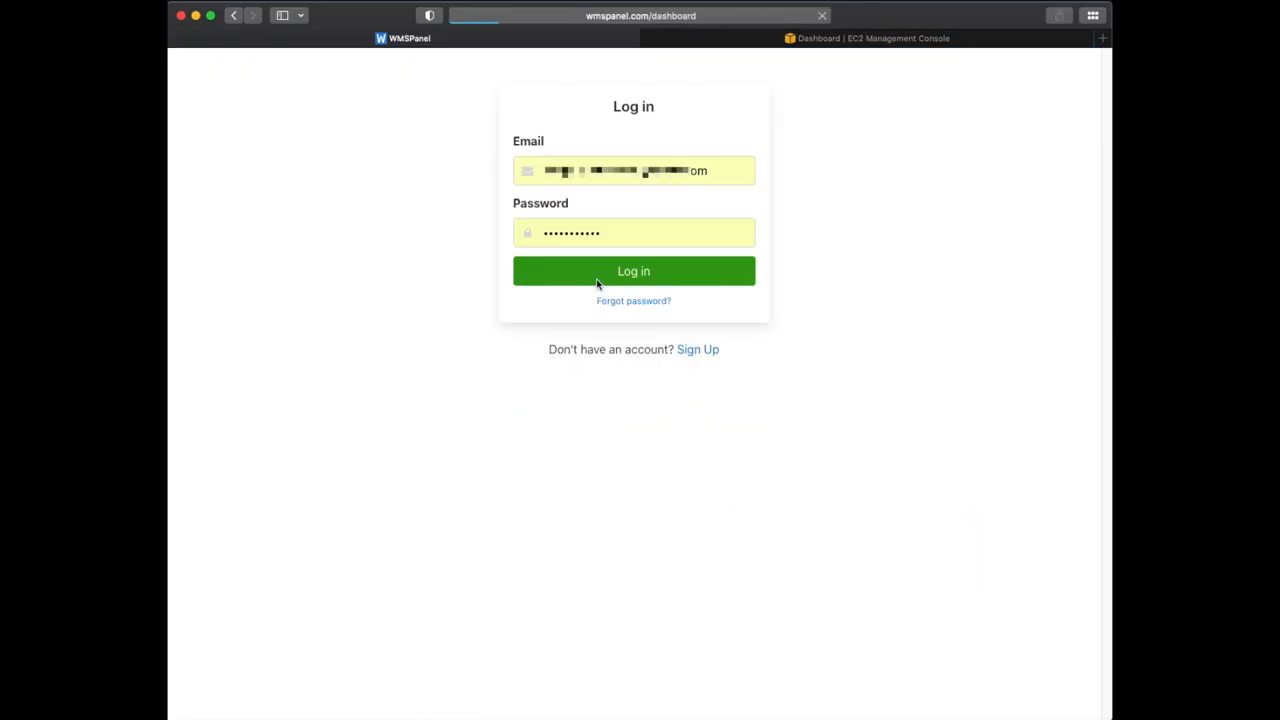
Sign in, check the SRT package shows Installed on nimble-aws, and go to its live streaming setup.
left_click(632, 272)
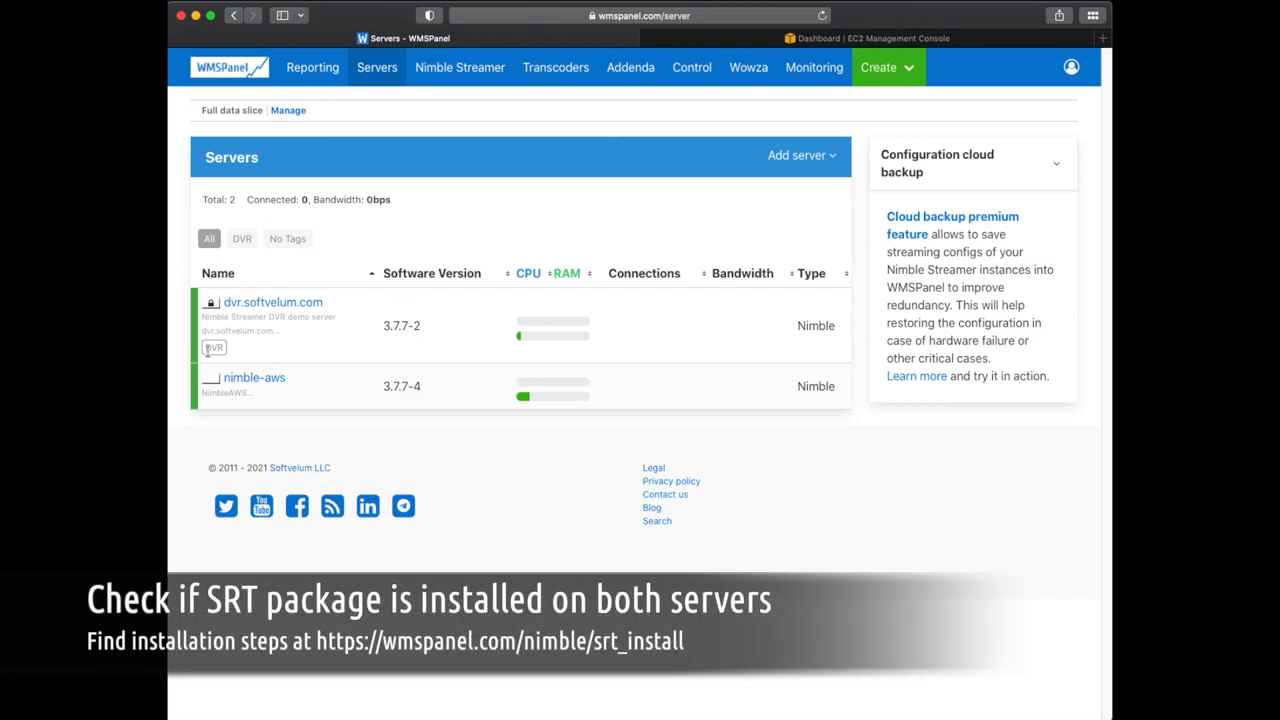
left_click(254, 376)
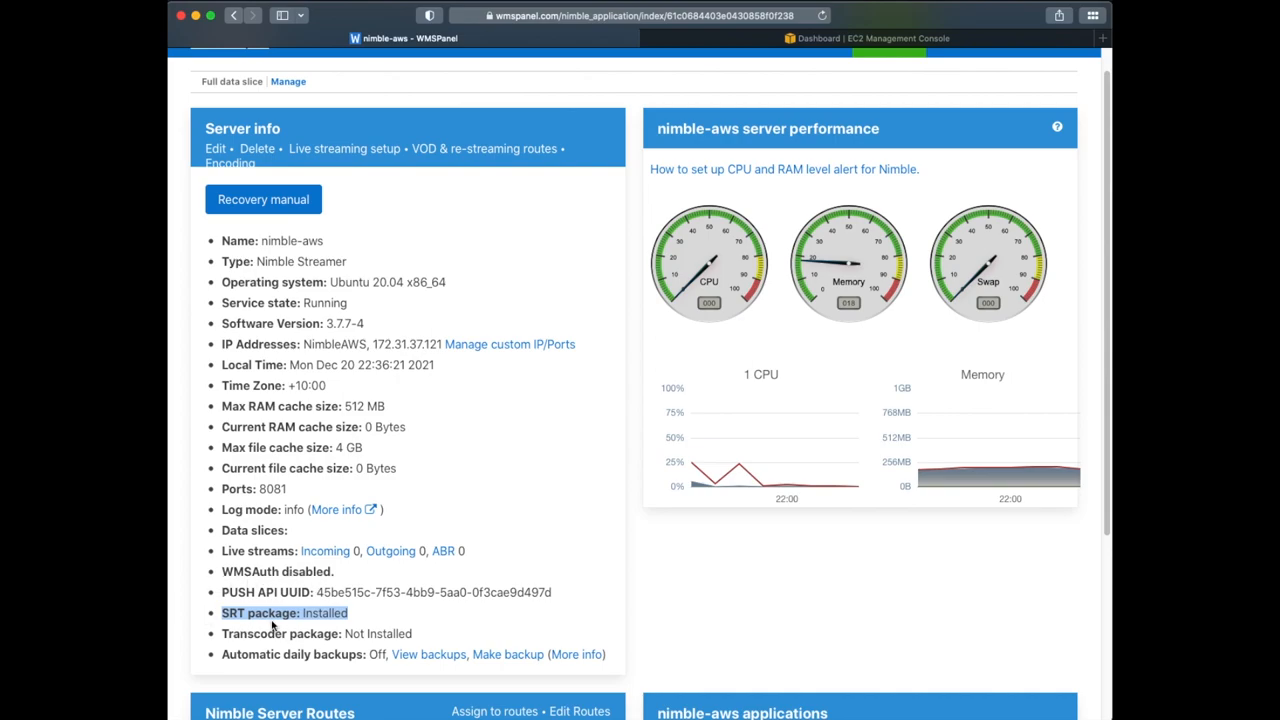
left_click(344, 148)
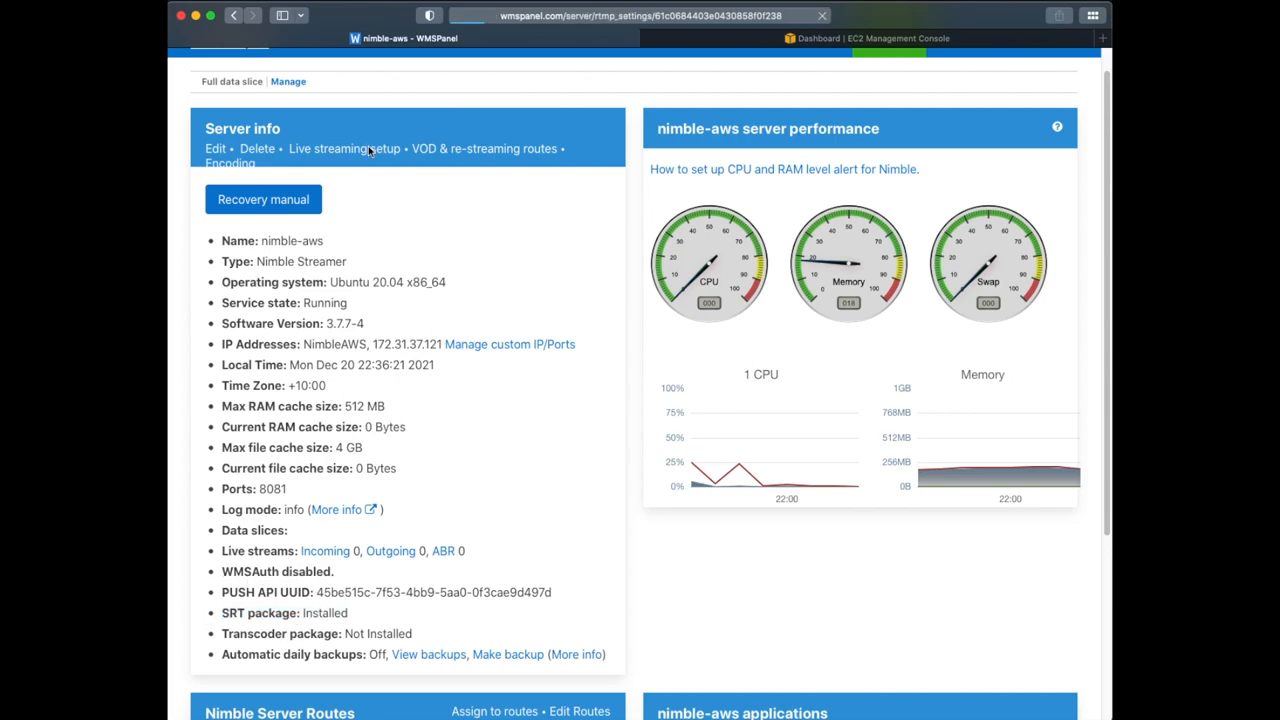
left_click(344, 148)
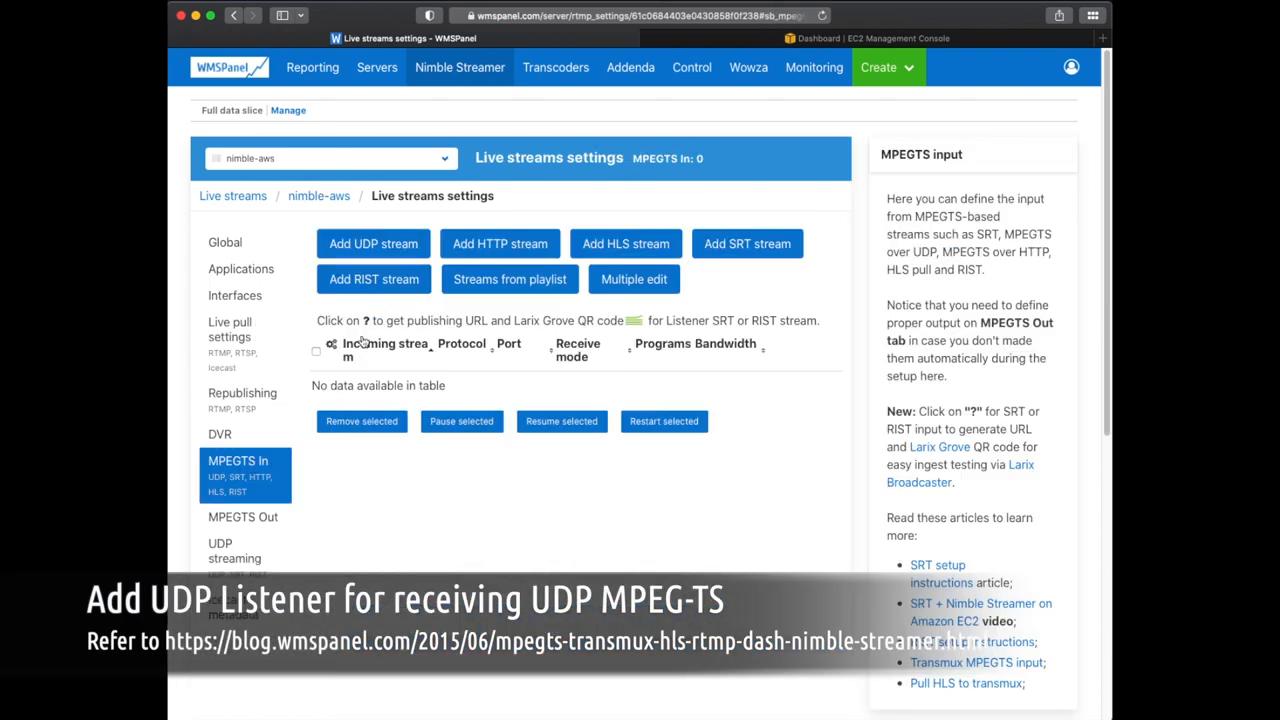
Add a UDP input on 0.0.0.0 port 49000 described 'MPEGTS IN UDP', with no outgoing stream created.
left_click(372, 244)
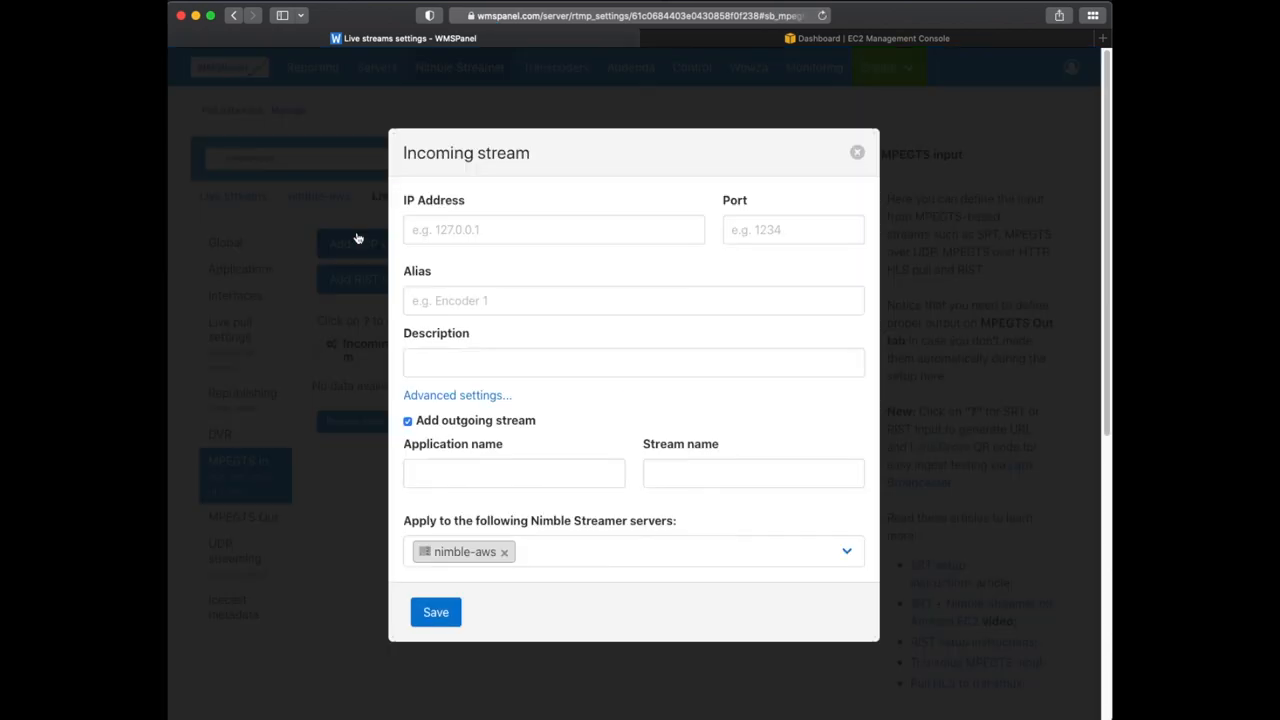
left_click(554, 228)
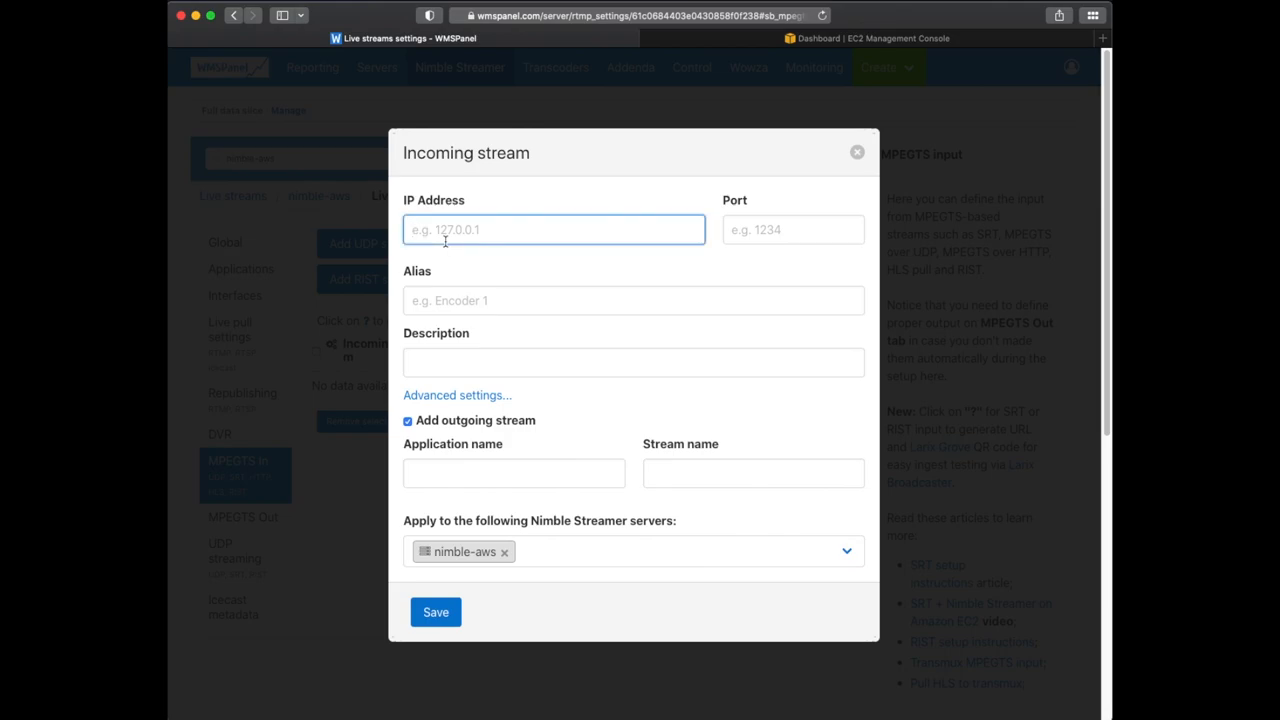
type("0.0.0.0")
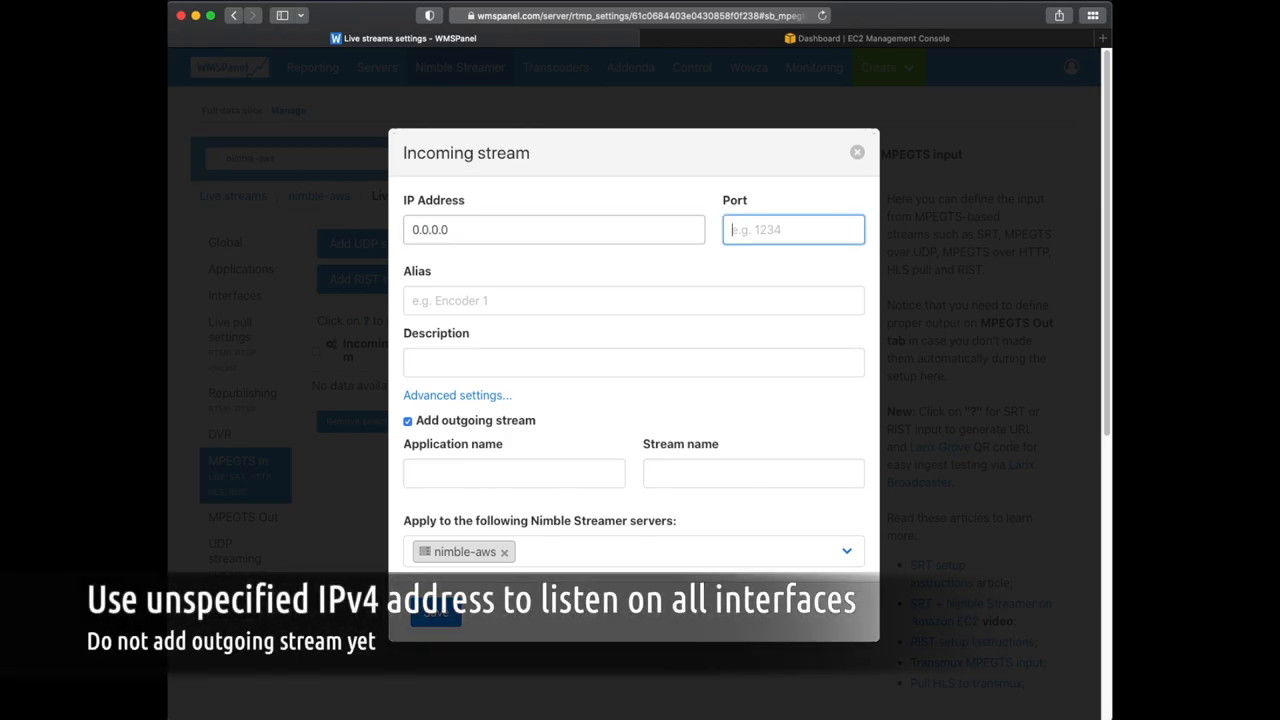
type("49000")
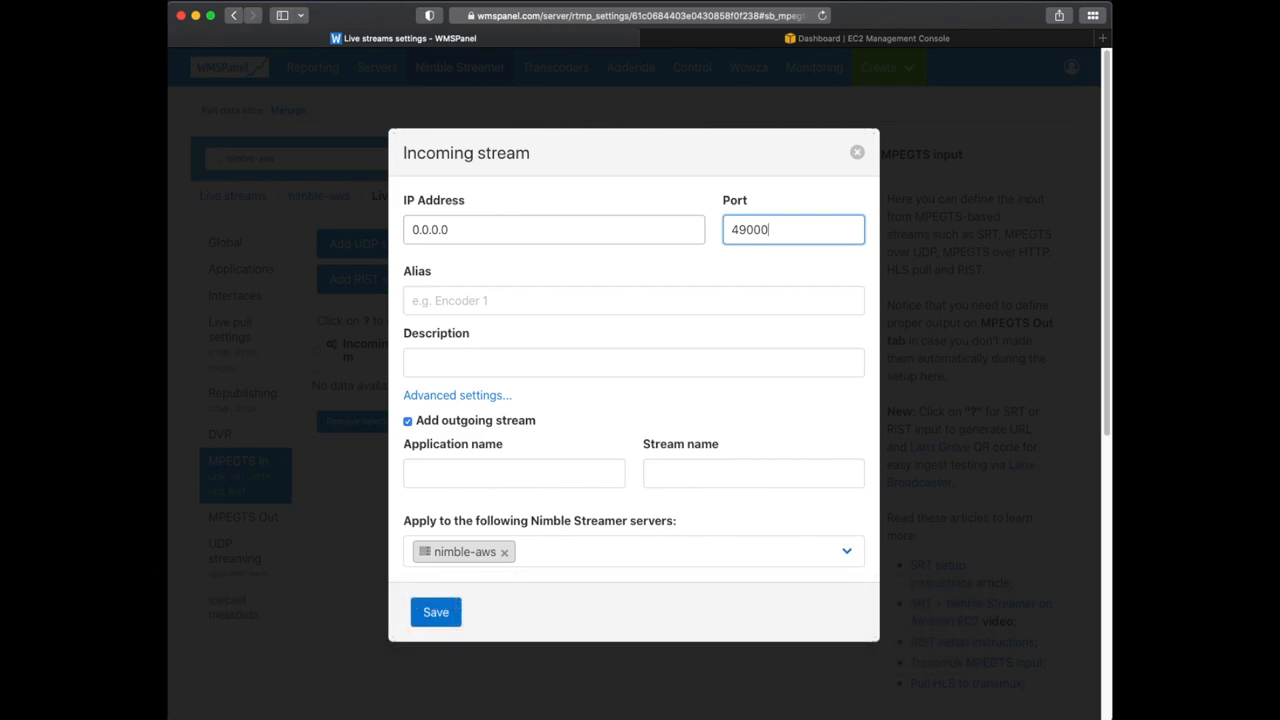
type("MPEGTS IN UDP")
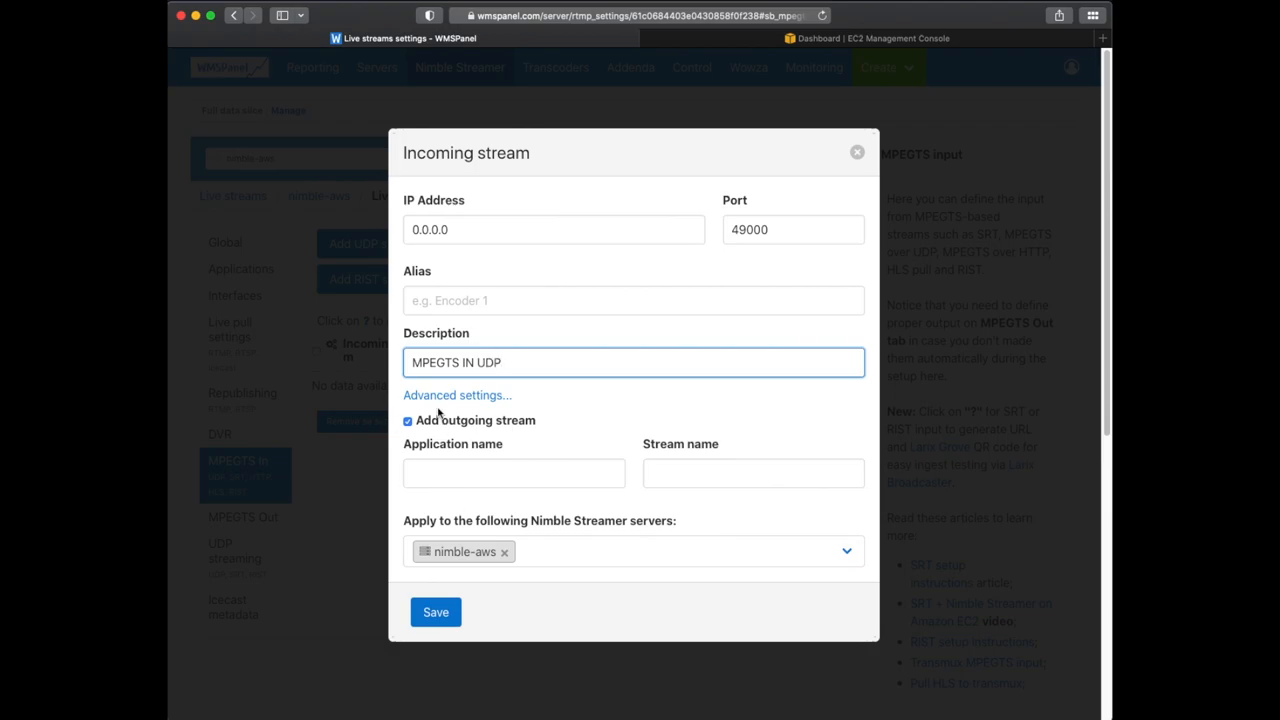
left_click(436, 612)
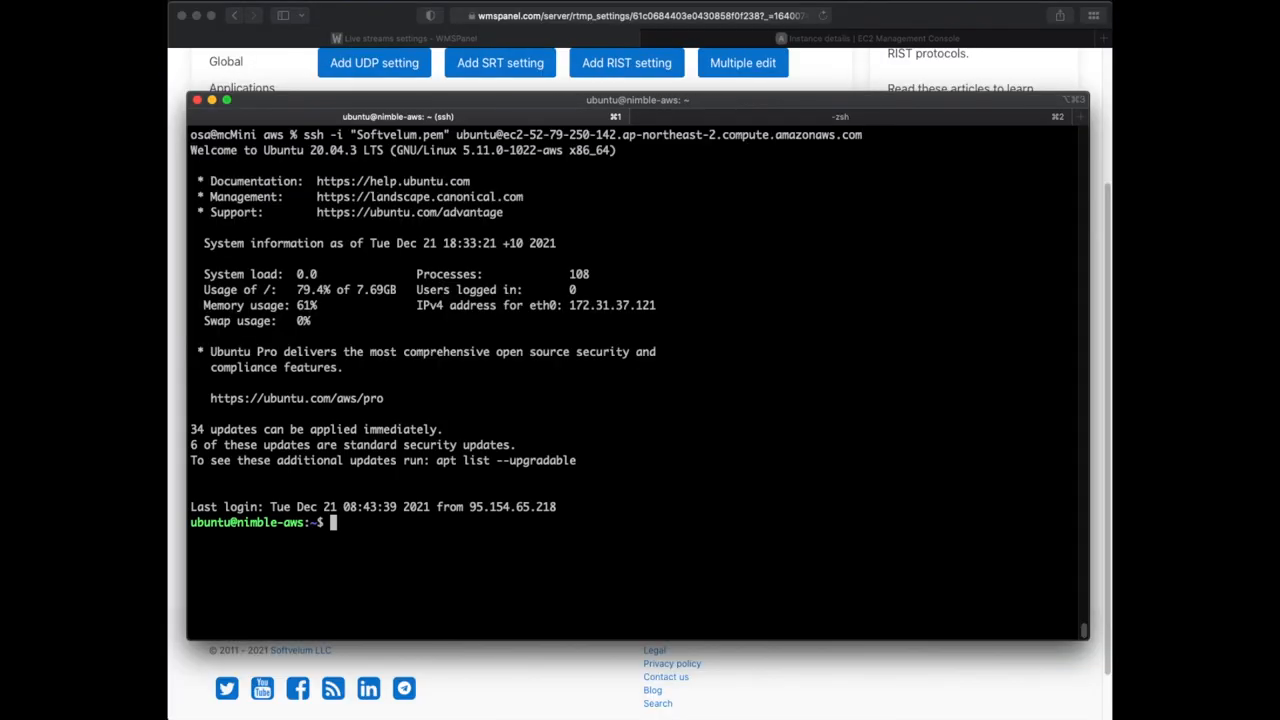
Run cd /var/nimble/ in the SSH session on the nimble-aws server.
type("cd /var/nimble/")
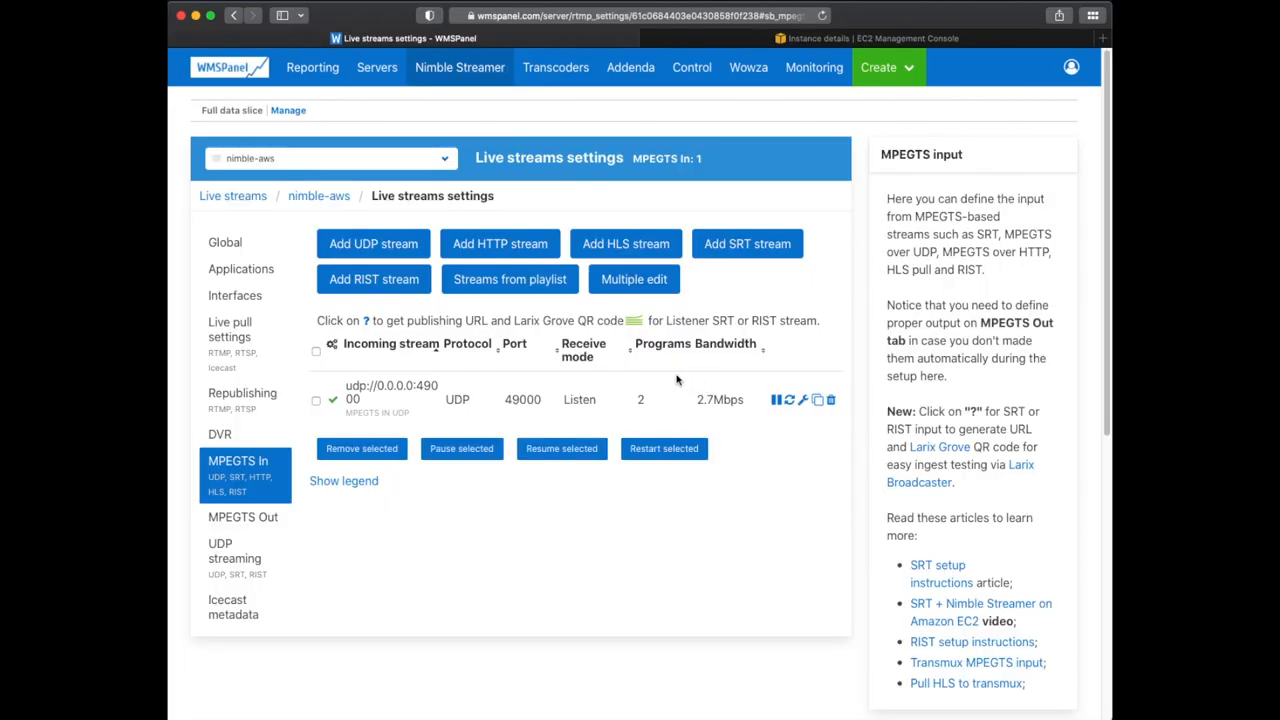
mouse_move(680, 408)
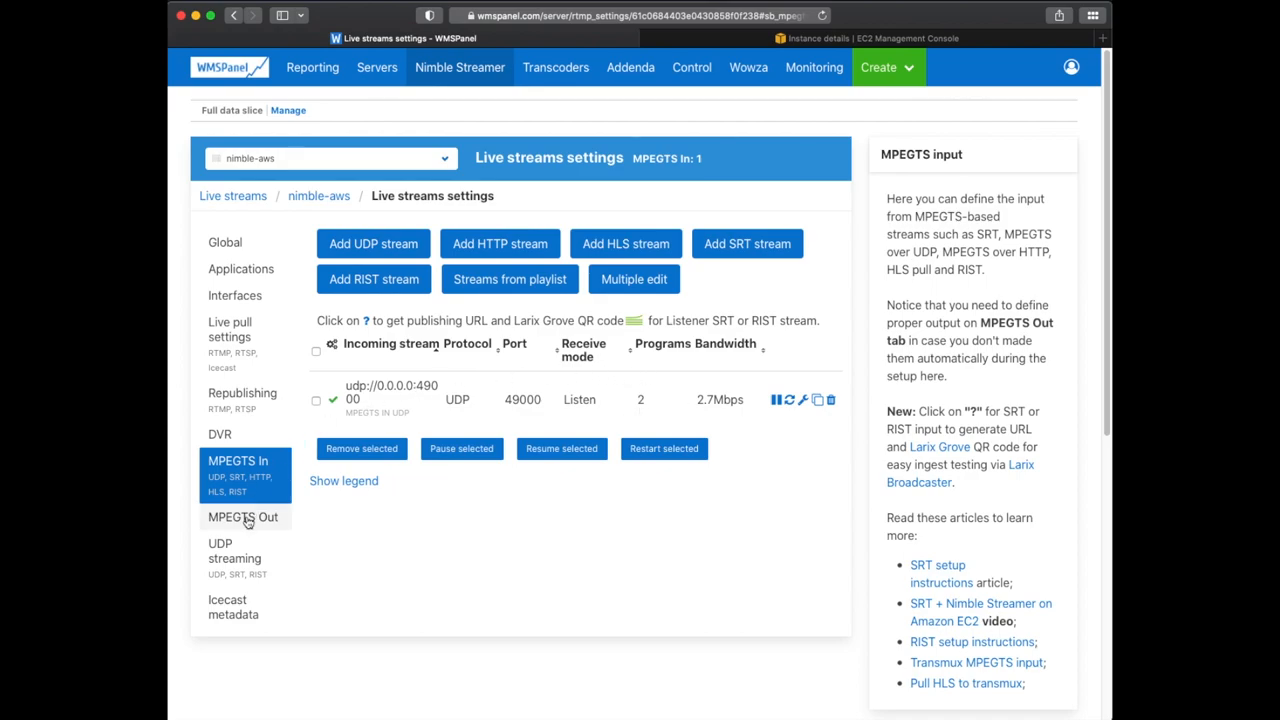
Switch from the MPEGTS In list to the MPEGTS Out settings for nimble-aws.
left_click(242, 516)
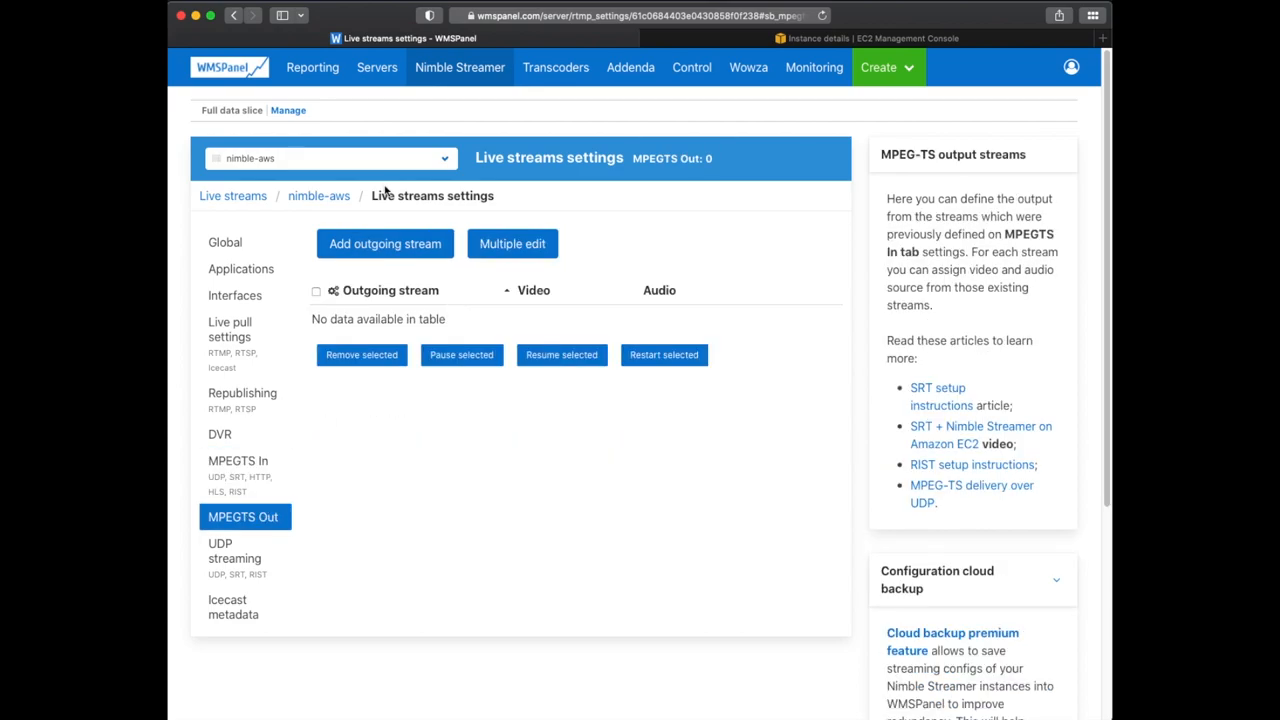
Create outgoing stream mpegts/bbb taking program 1's H.264 video and audio from the UDP input.
left_click(384, 244)
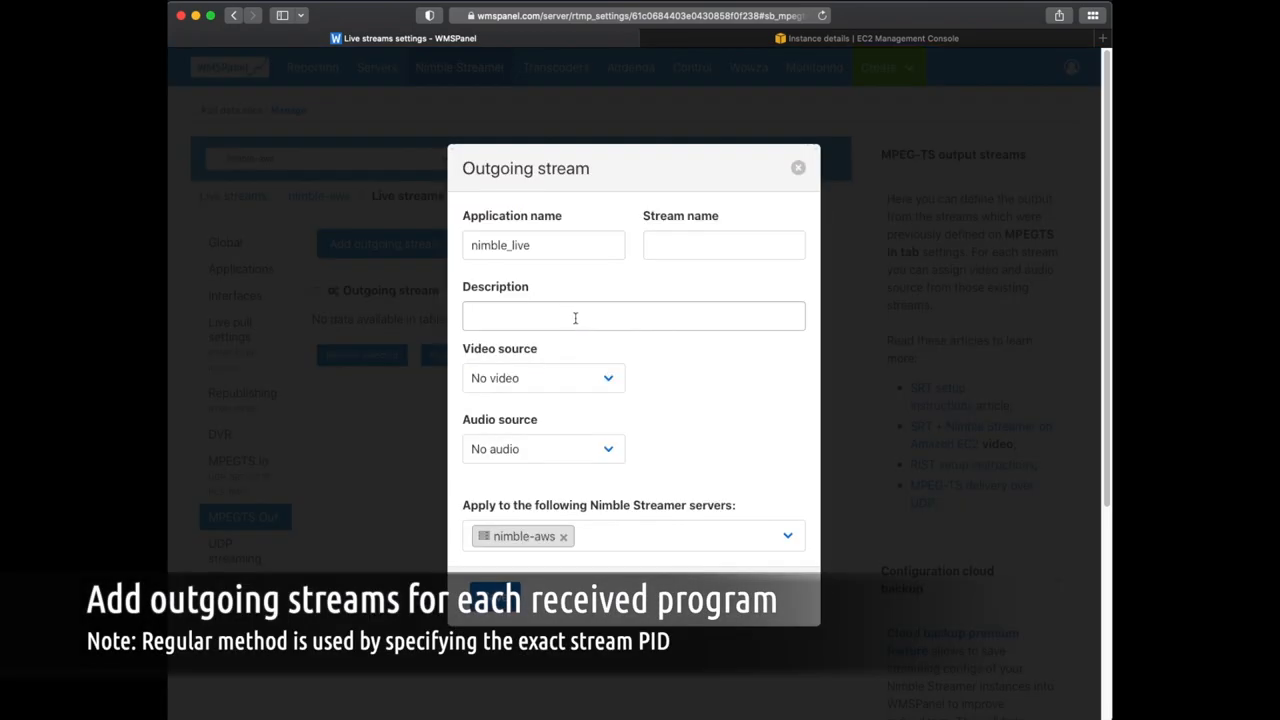
type("mpegts")
type("BBB - program 1")
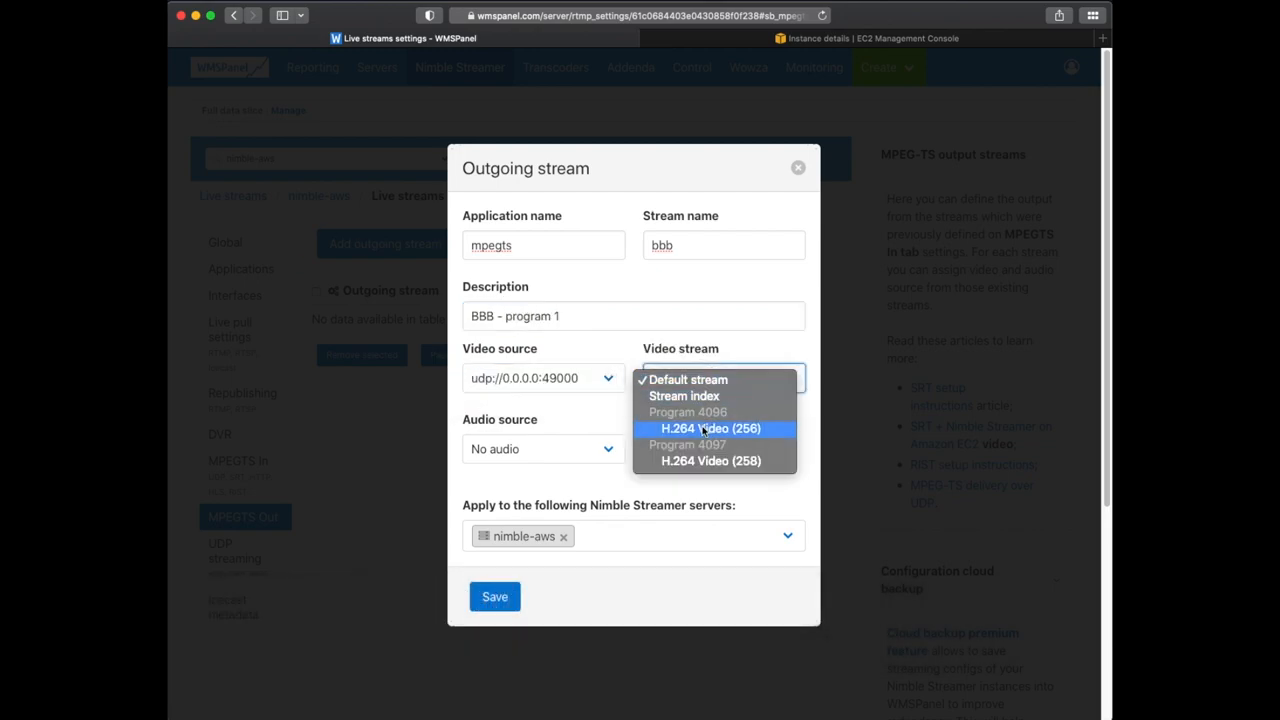
left_click(494, 596)
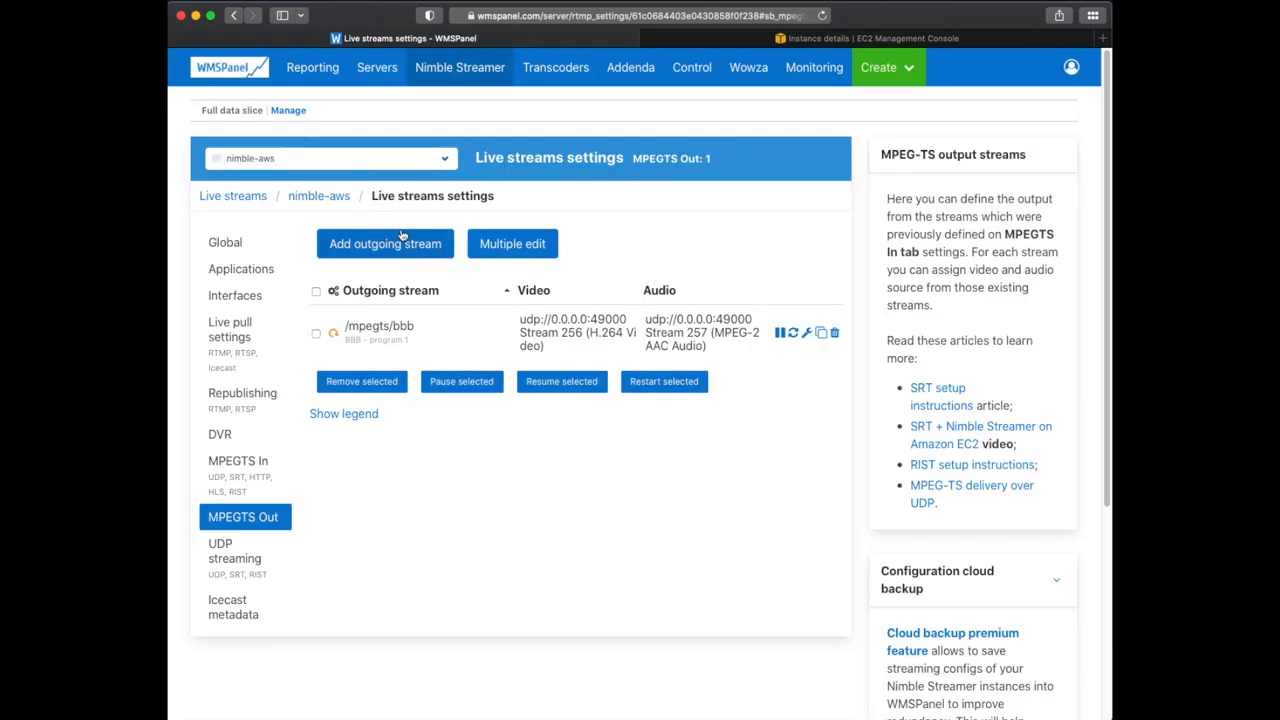
Create a second outgoing stream mpegts/tos ('ToS') sourced from program 2 of the UDP input.
left_click(384, 244)
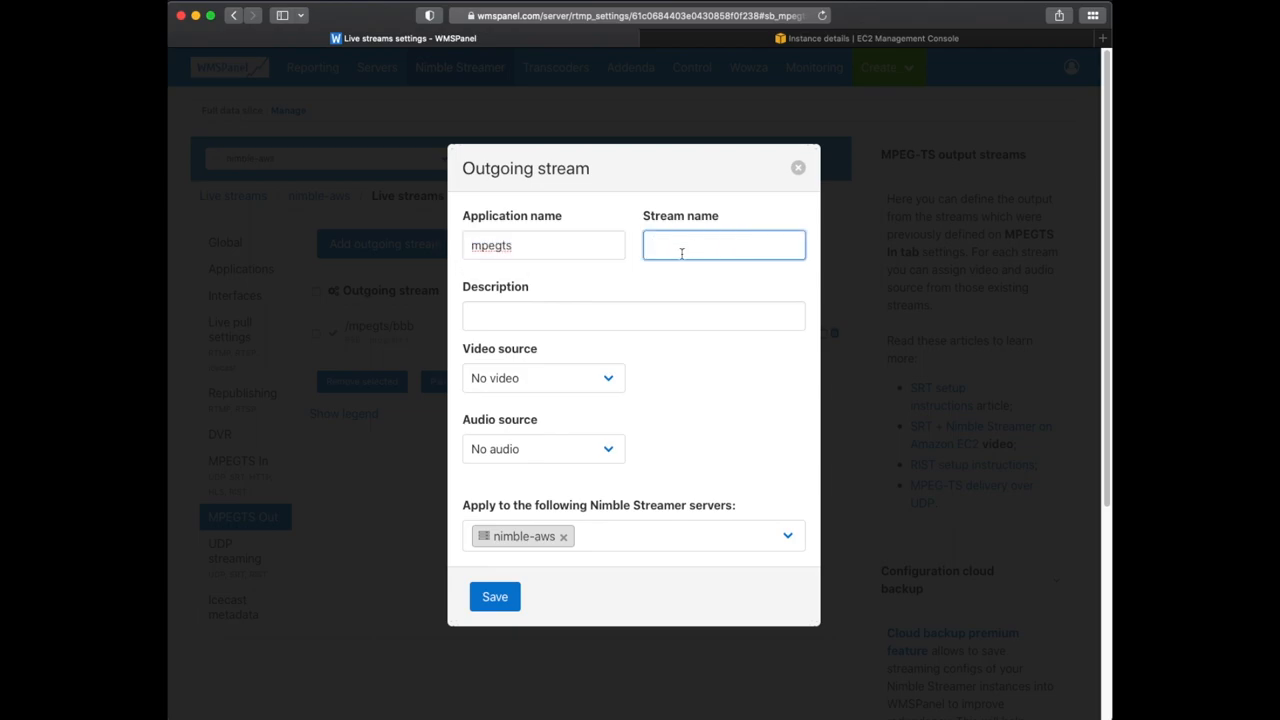
type("ToS -")
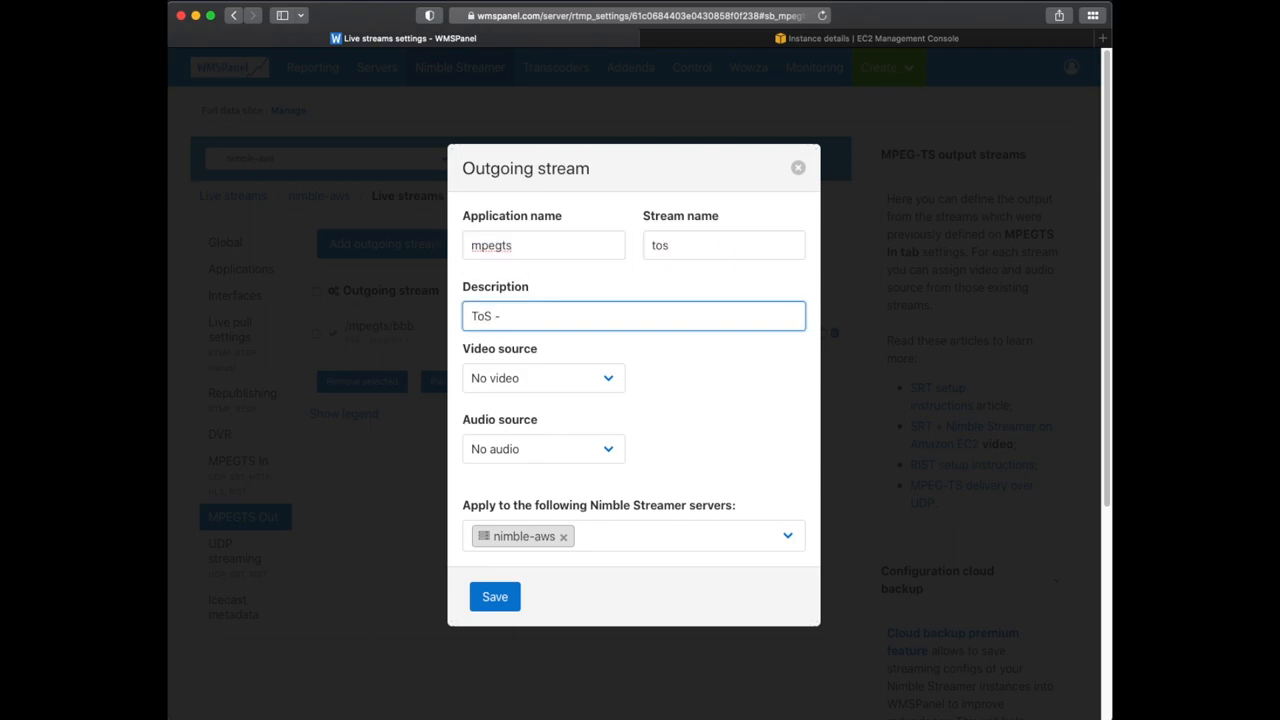
left_click(544, 448)
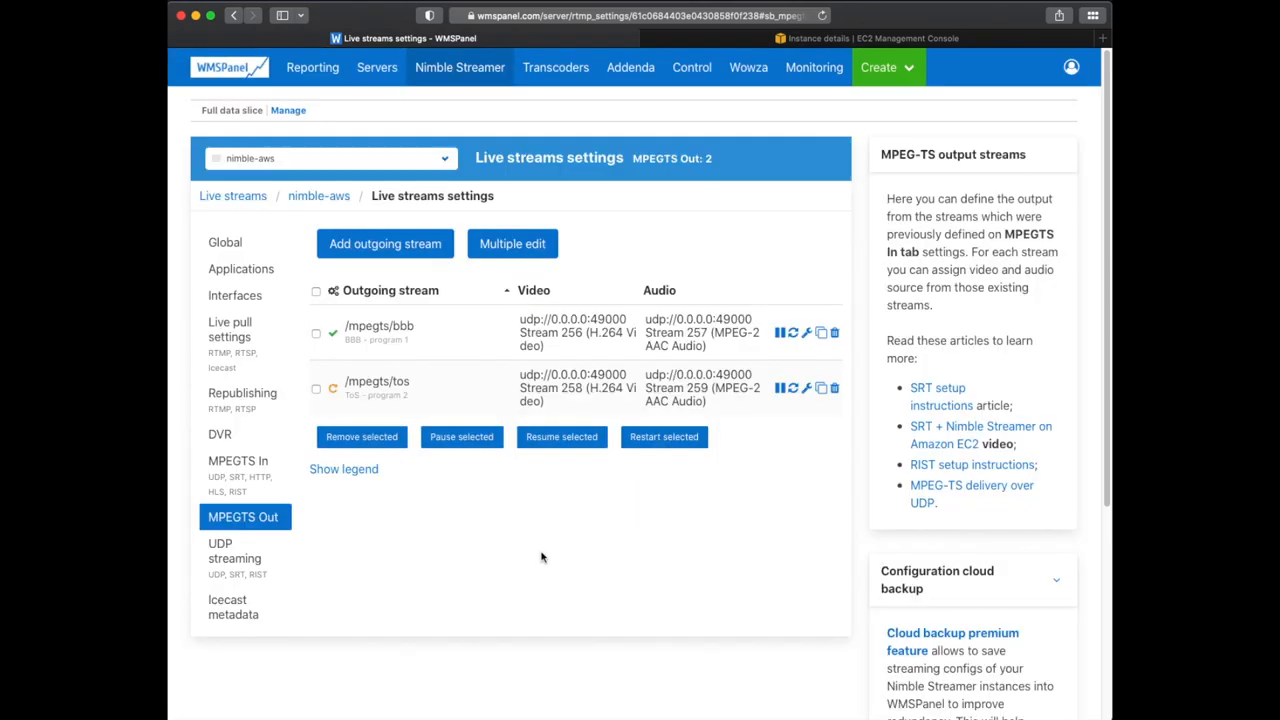
Review nimble-aws outgoing streams under Nimble Streamer > Live streams, then reach its UDP streaming settings.
left_click(460, 68)
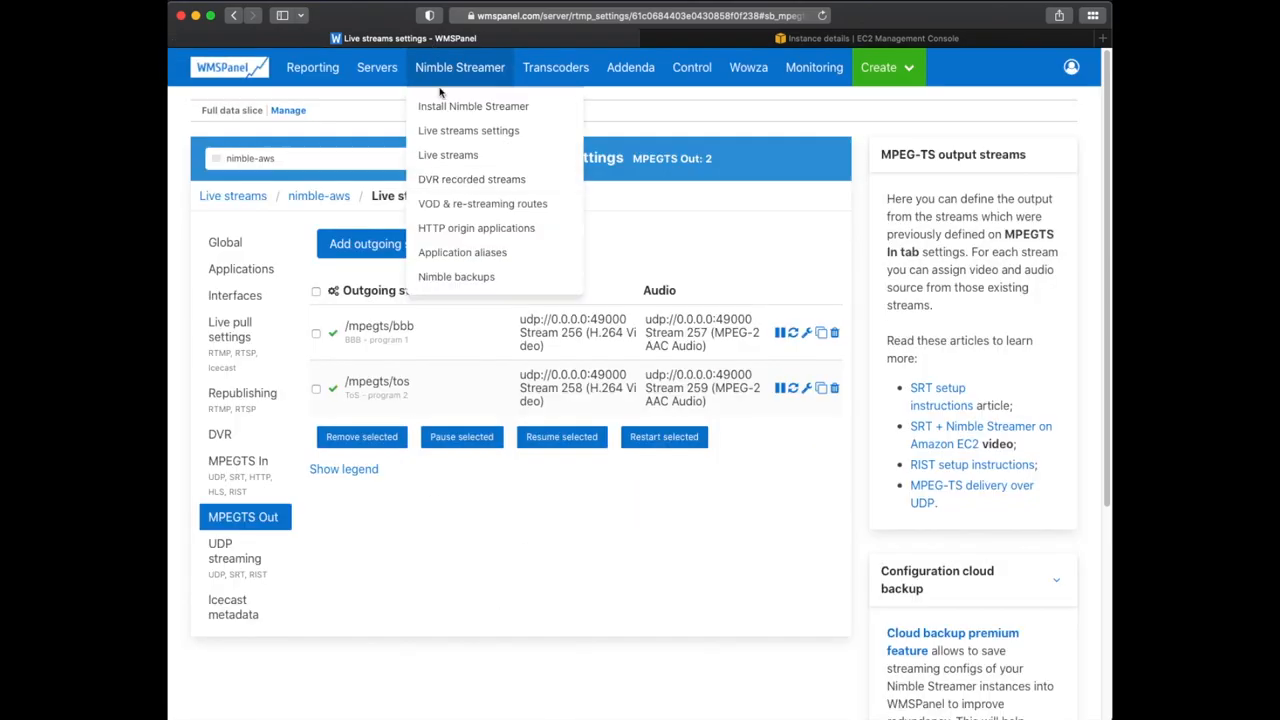
left_click(448, 156)
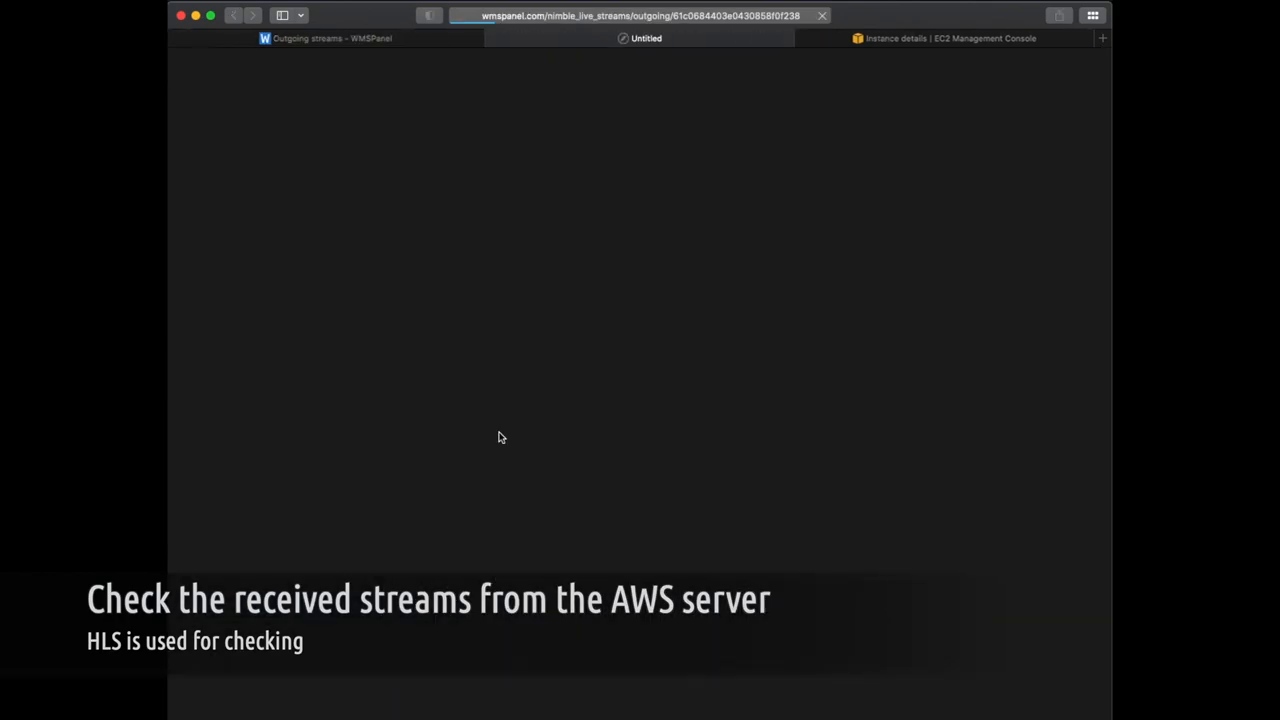
left_click(764, 260)
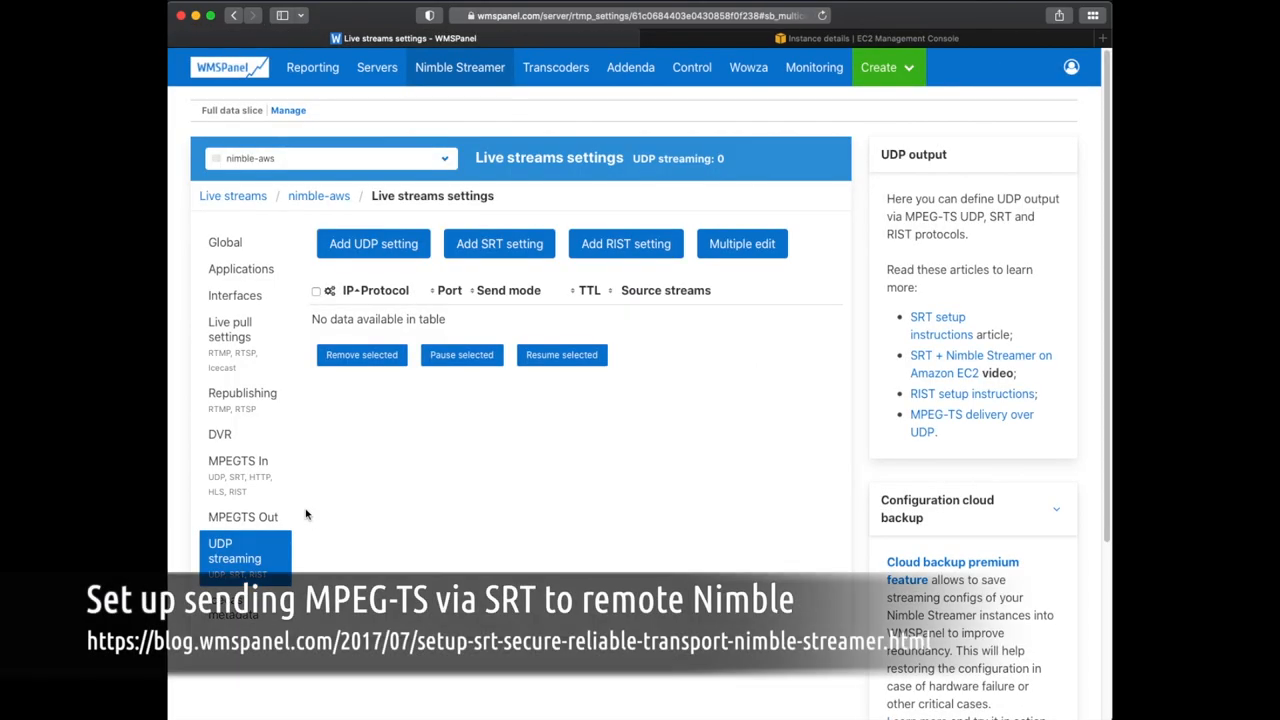
mouse_move(456, 434)
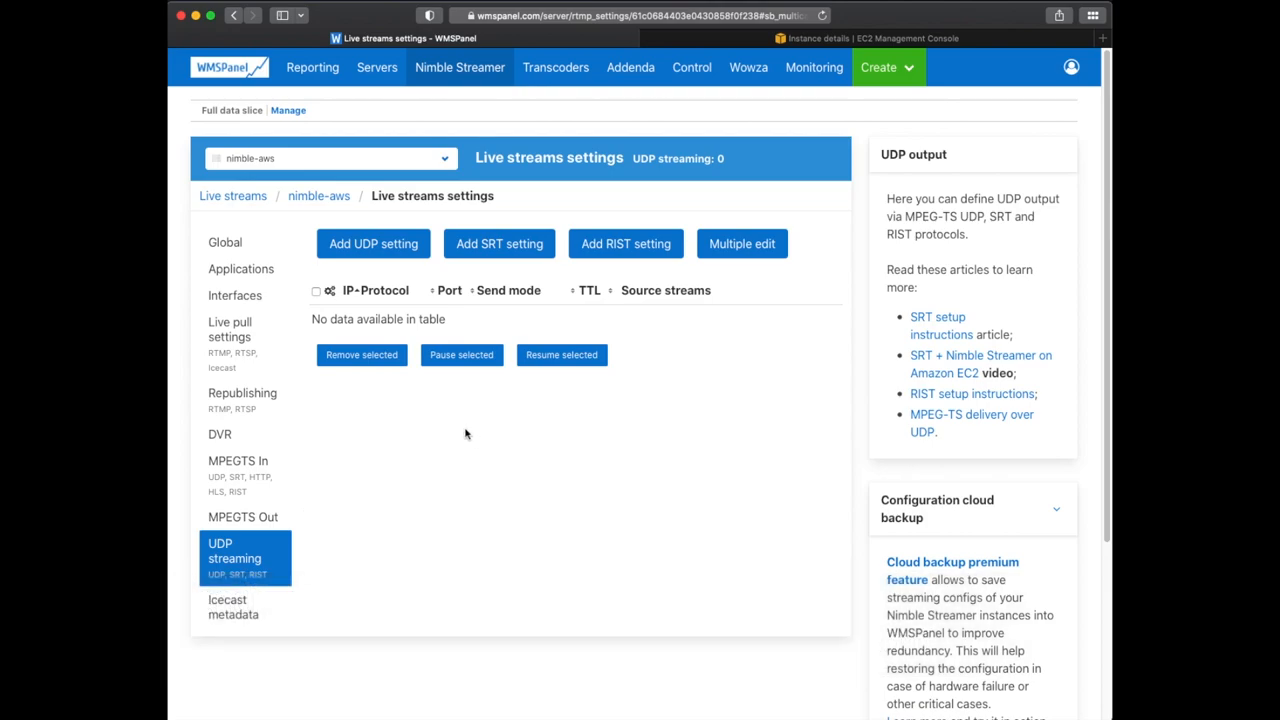
mouse_move(500, 244)
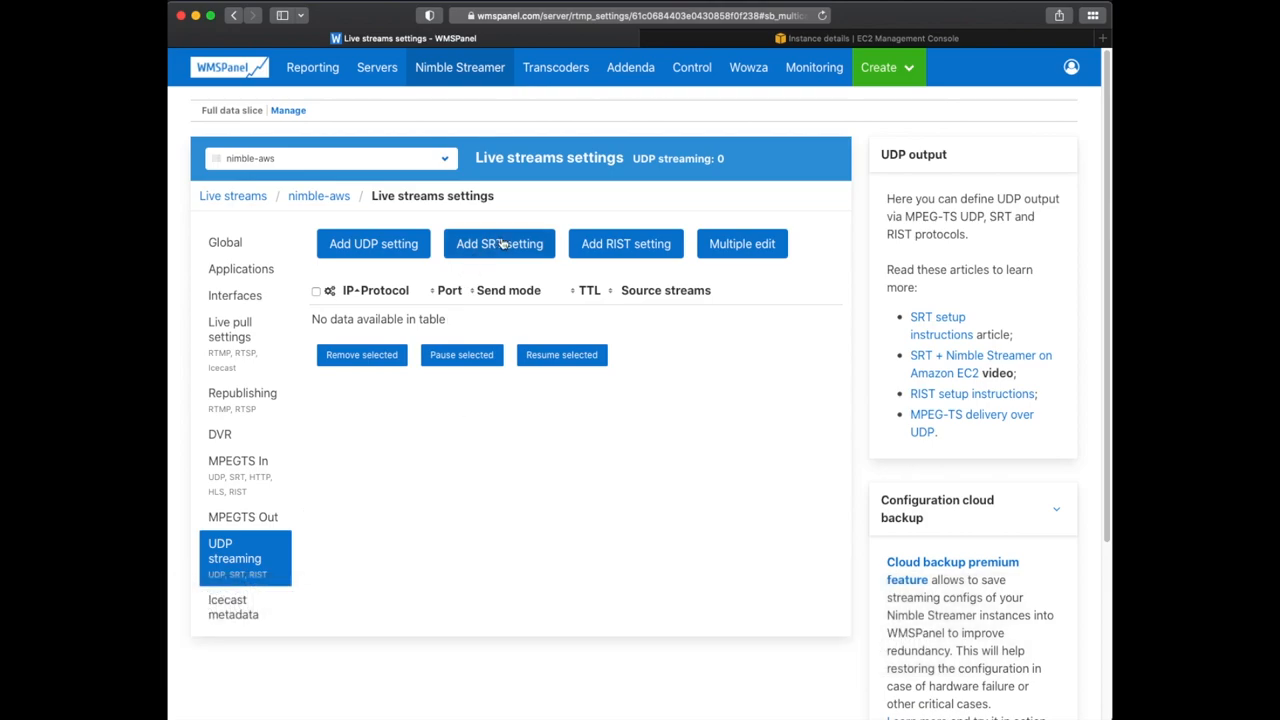
Start a new SRT setting in Push mode with default PIDs 7166, 256 and 257.
left_click(500, 244)
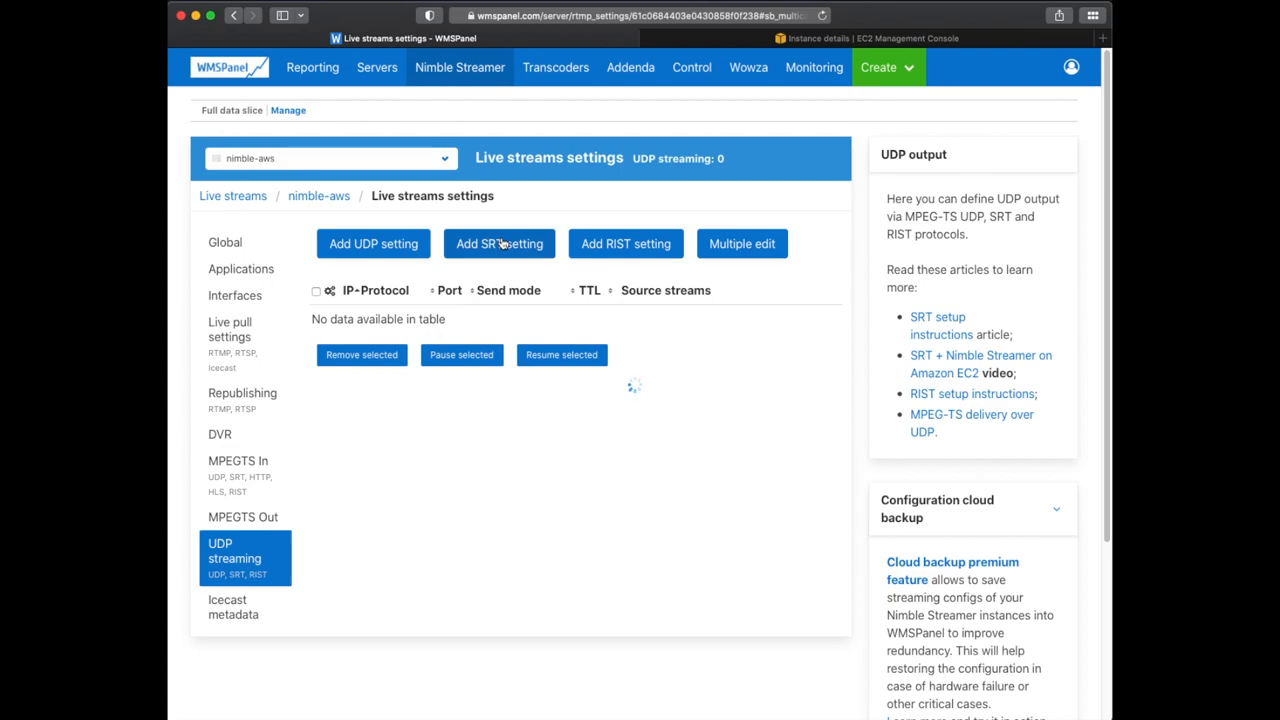
left_click(500, 244)
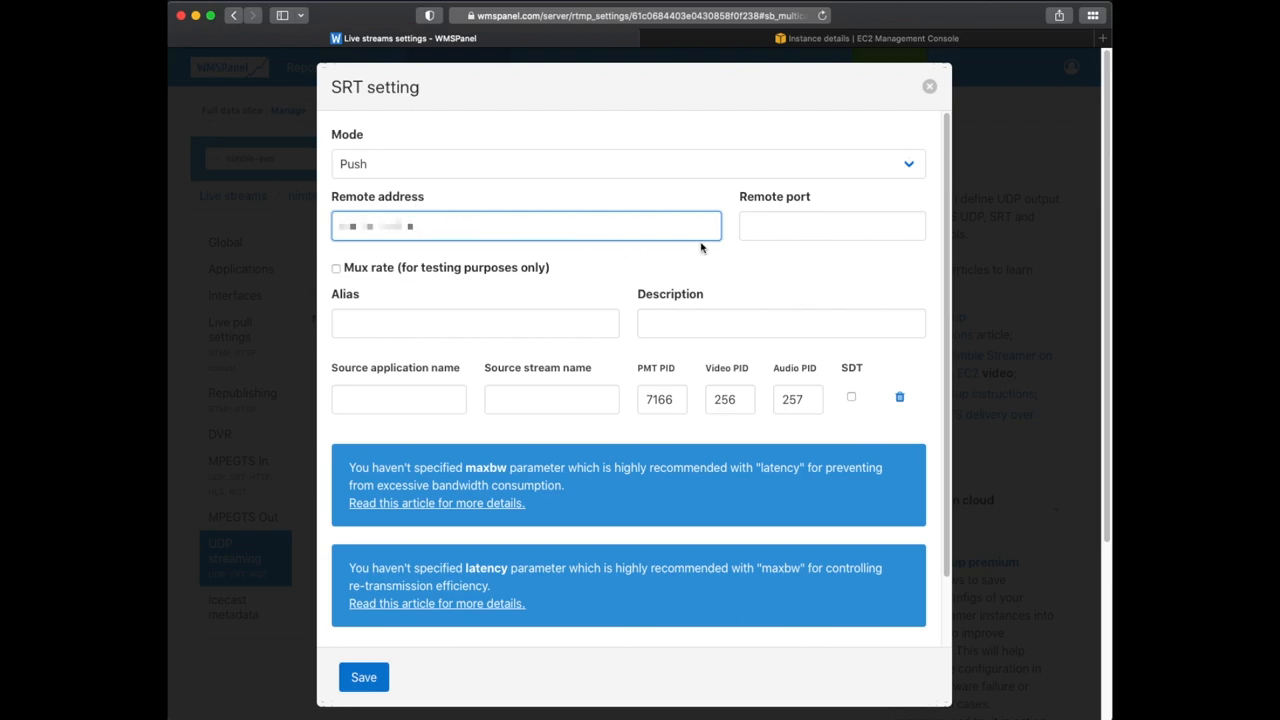
Point the SRT push at port 49001 with description 'Send MPEG-TS' and source applications mpegts for bbb and tos.
type("49001")
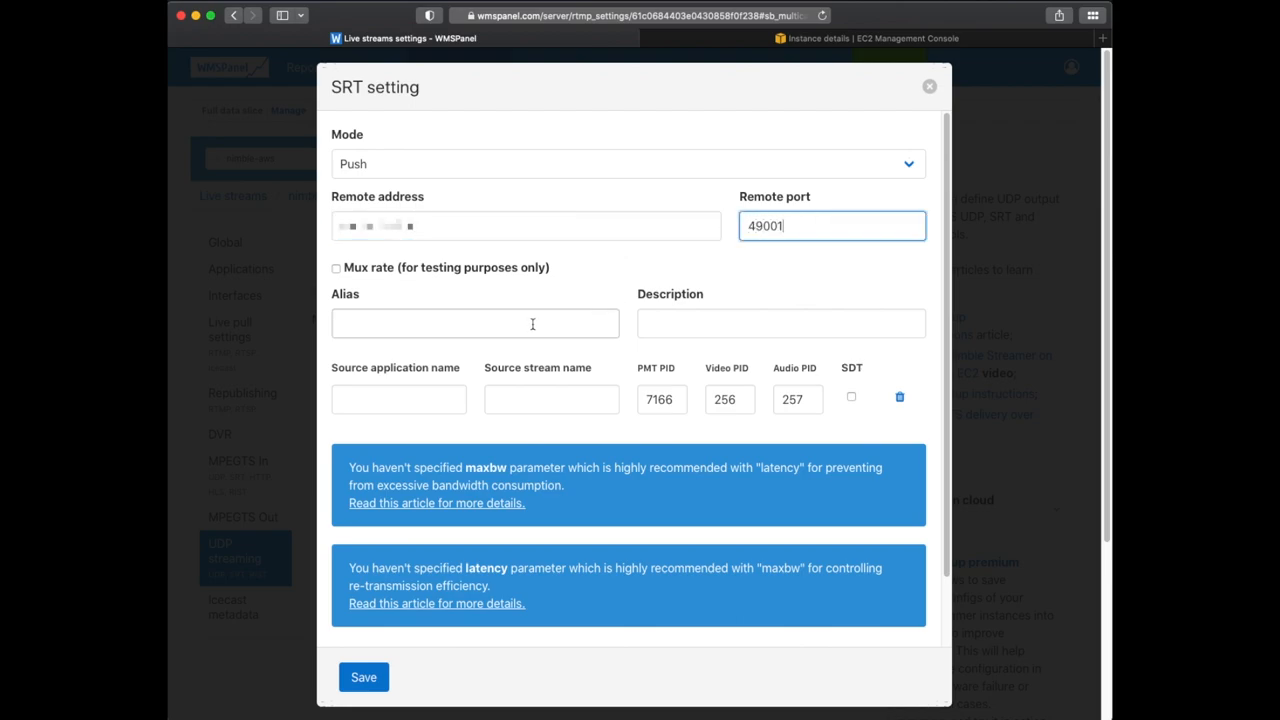
type("Send")
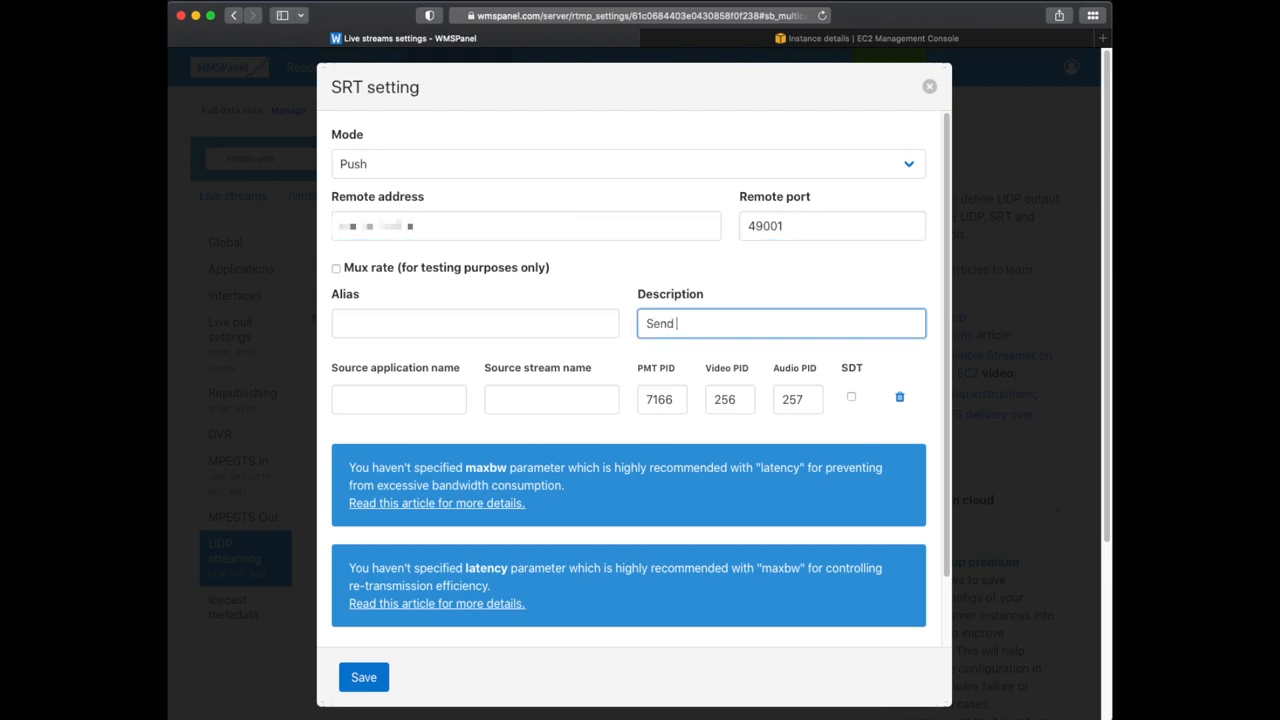
type("MPEG-TS")
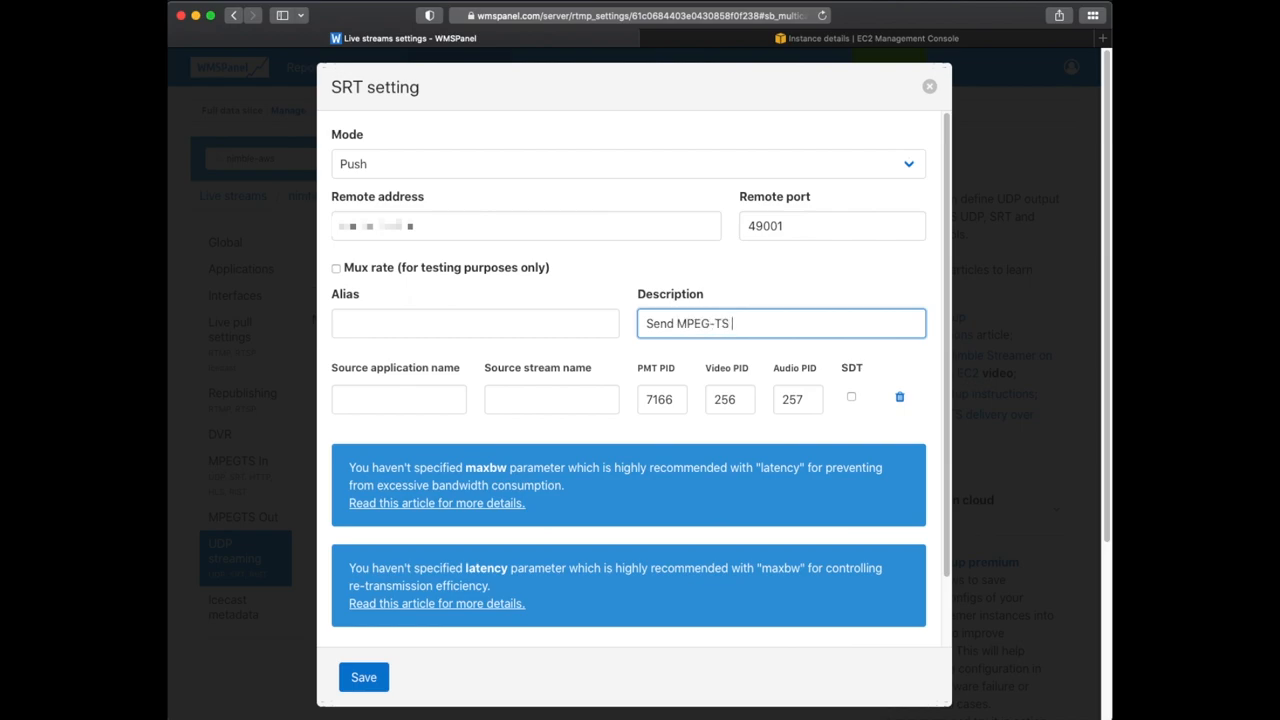
left_click(398, 400)
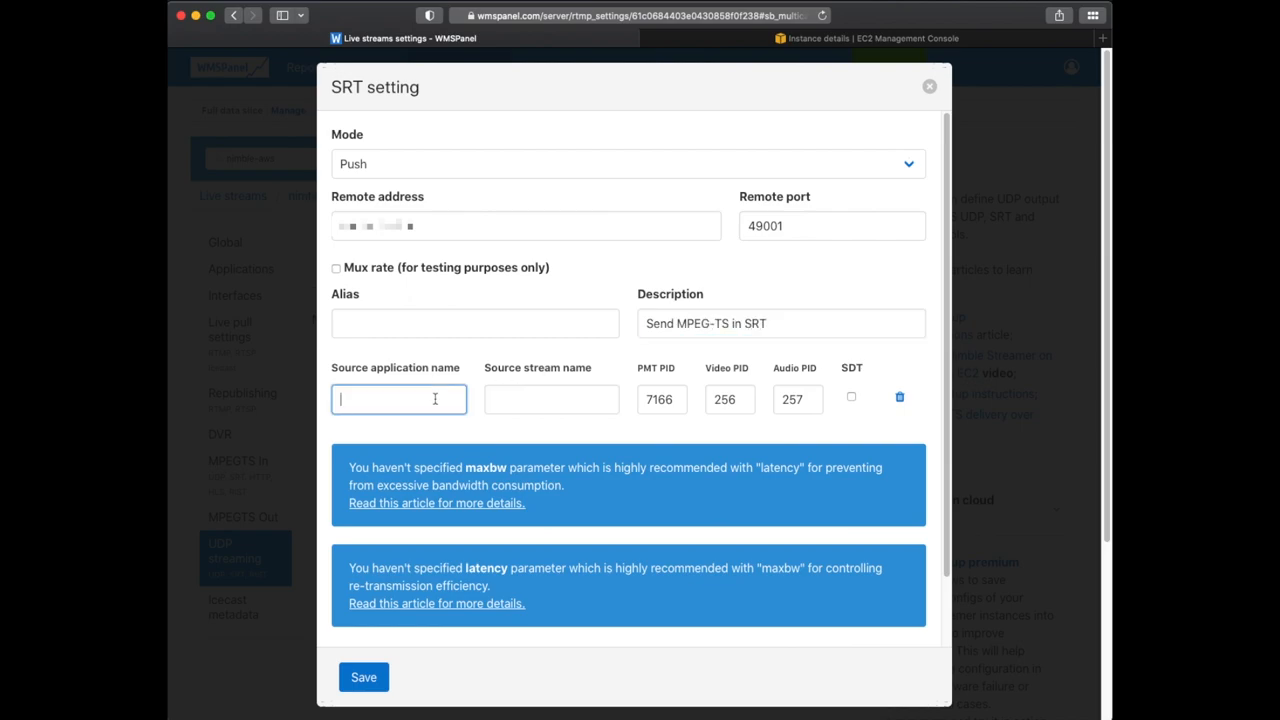
type("mpegts")
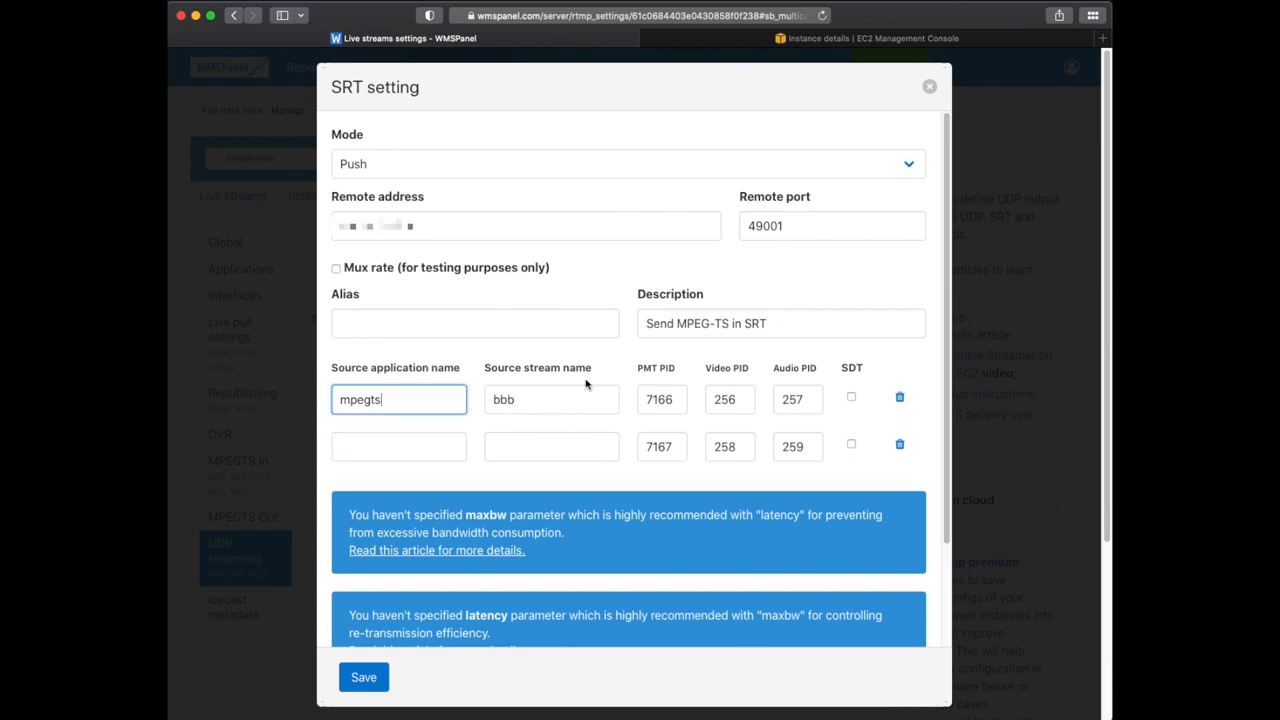
type("mpegts")
left_click(552, 446)
type("tos")
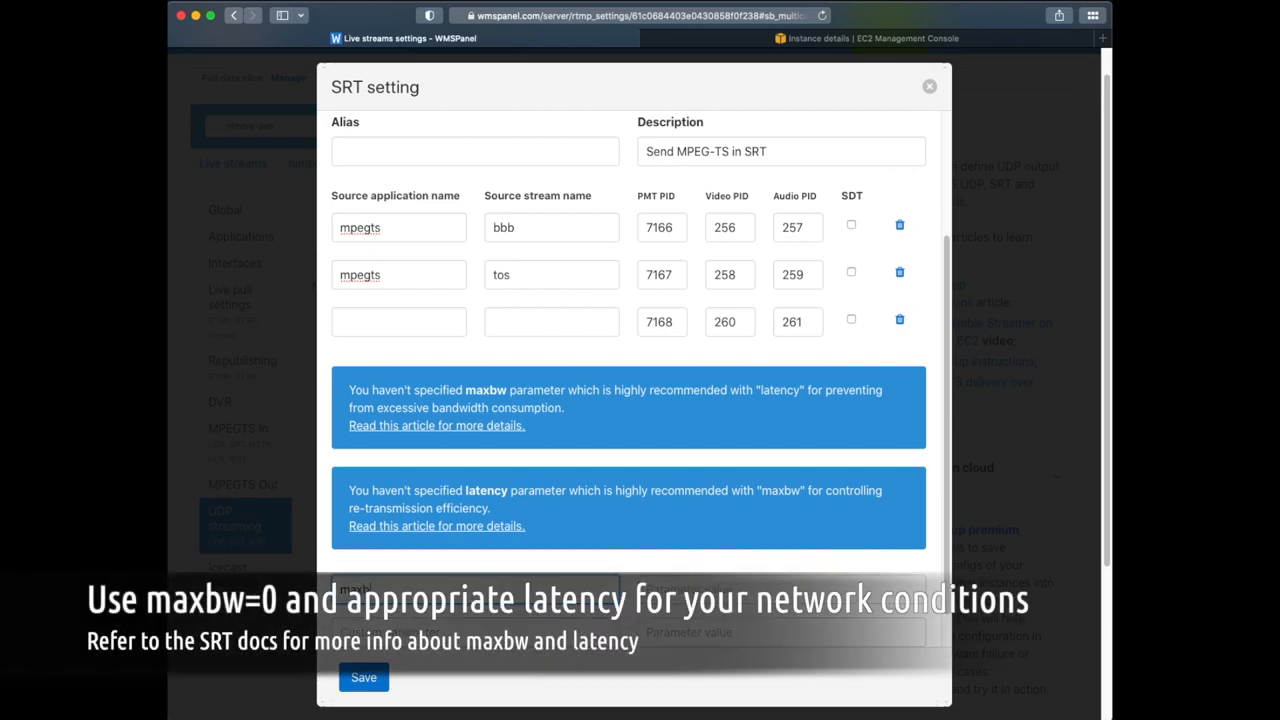
Add custom parameters maxbw=0 and latency=2000 and save the SRT push settings.
type("0")
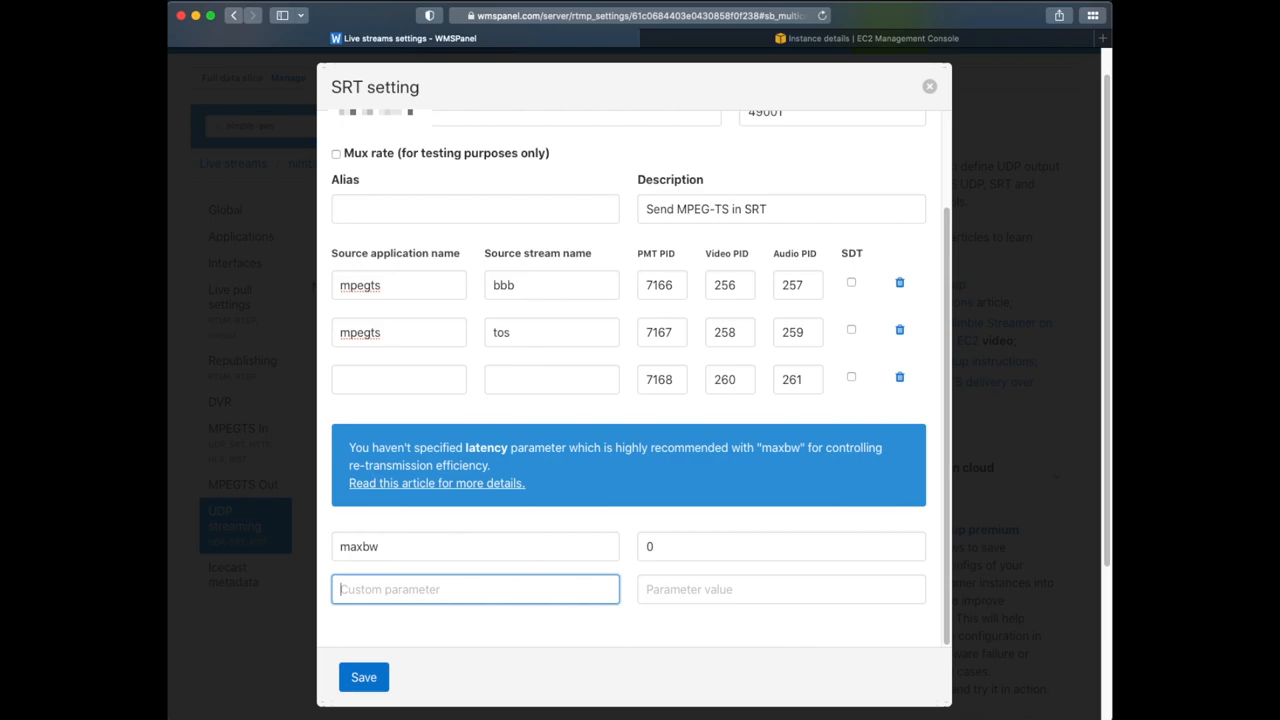
type("2000")
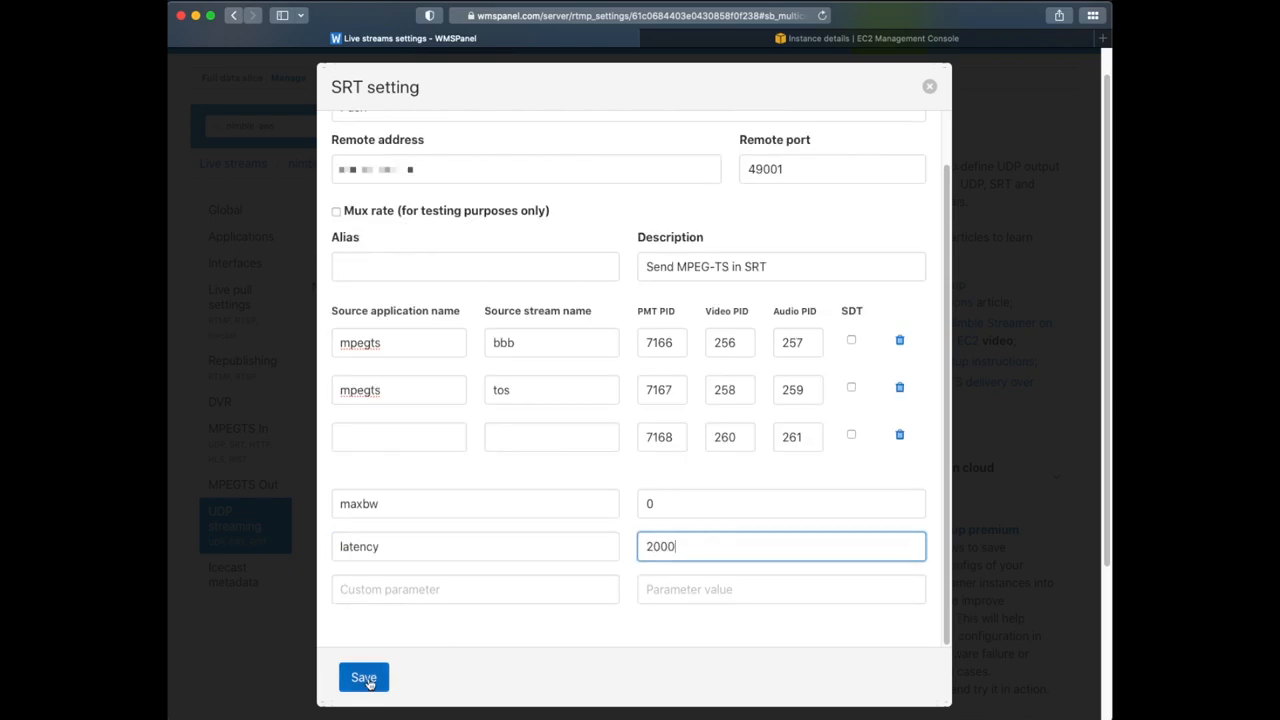
left_click(364, 676)
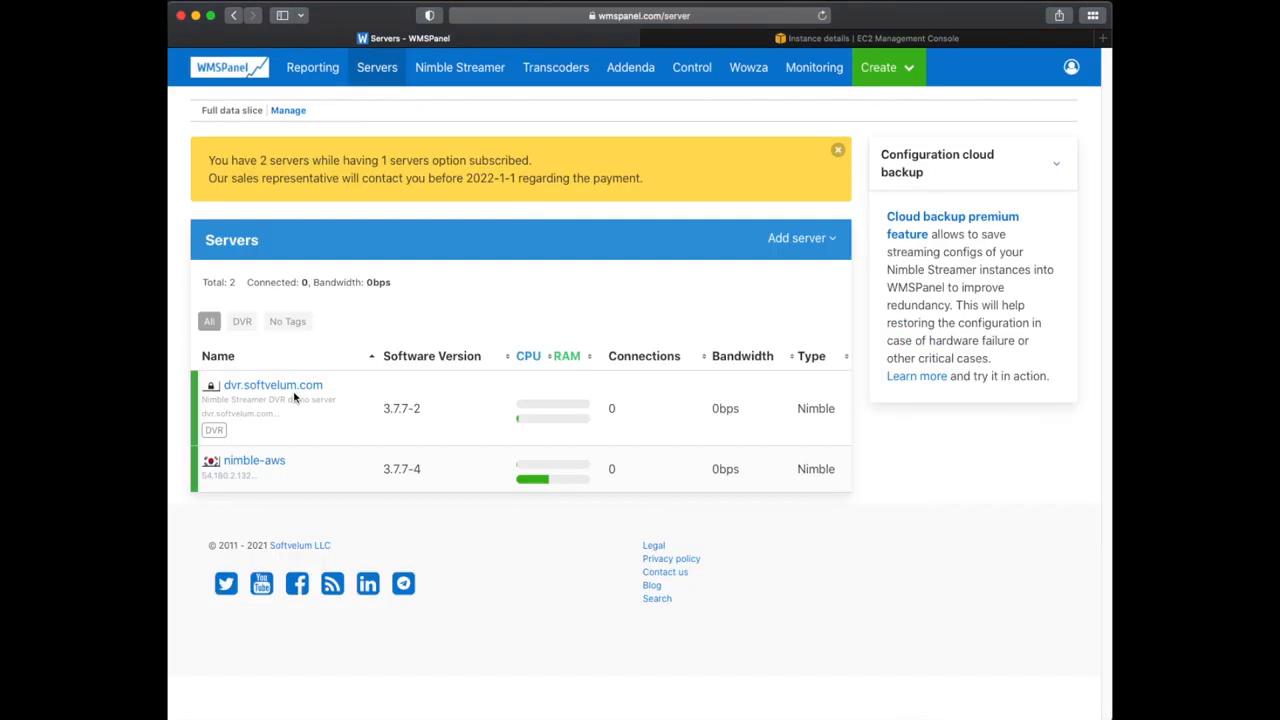
On dvr.softvelum.com, add an SRT listener on 0.0.0.0:49001 described 'SRT receiver for ME' and save it.
left_click(272, 384)
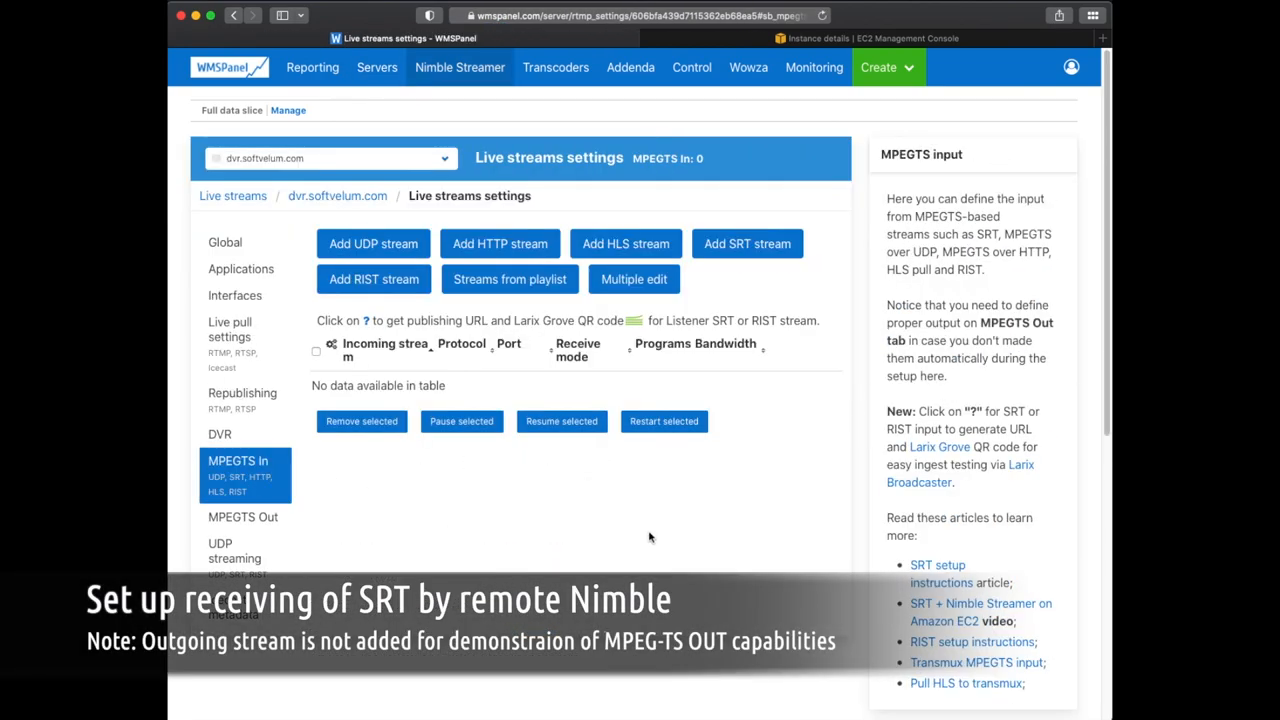
left_click(748, 244)
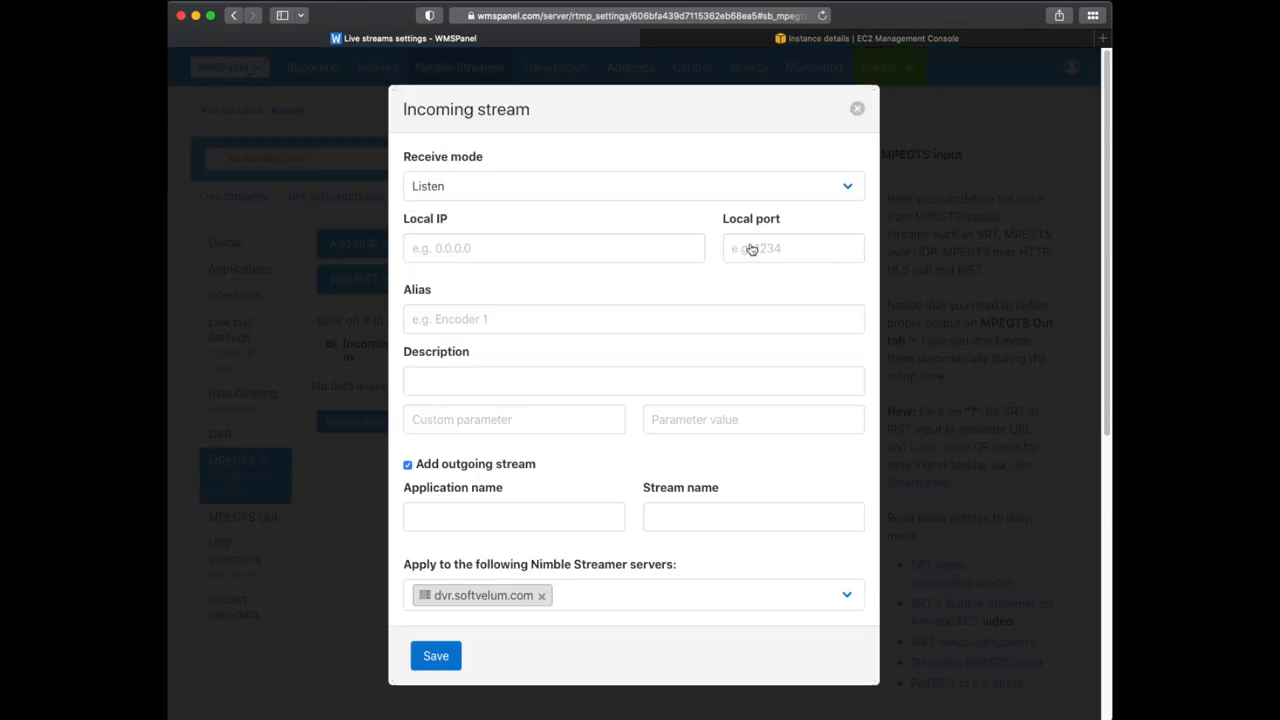
type("49001")
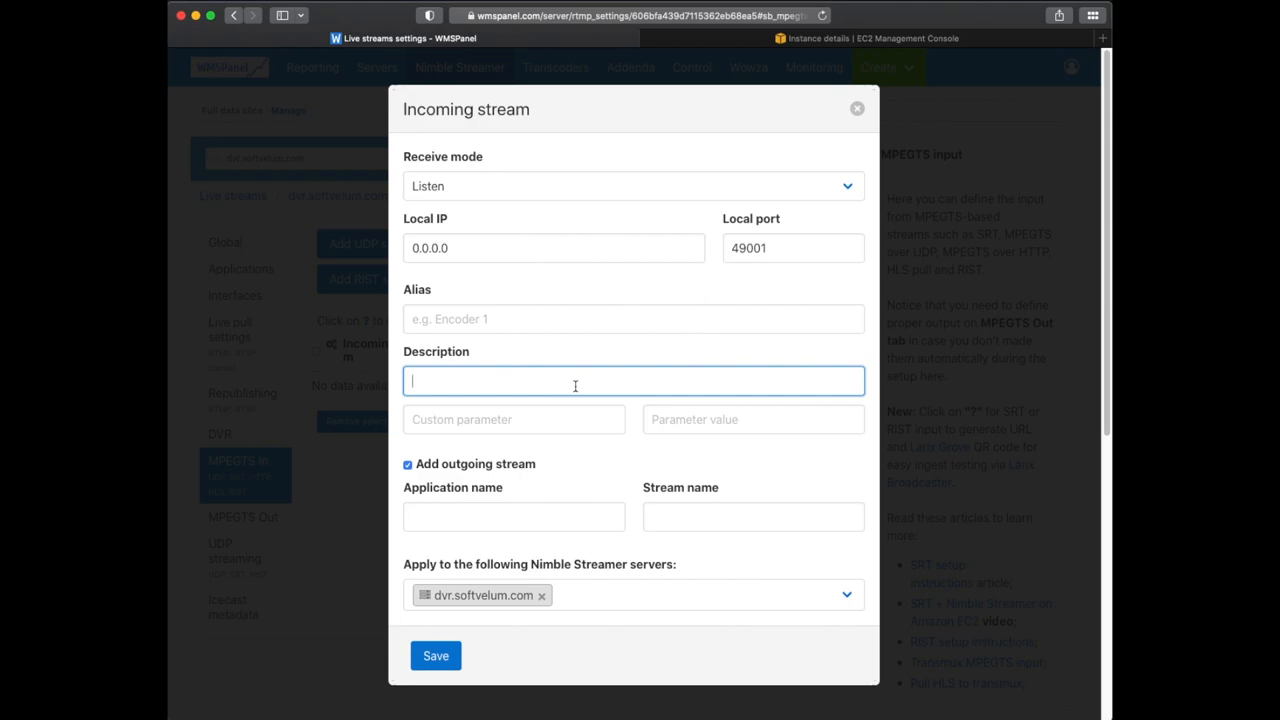
type("SRT receiver for ME")
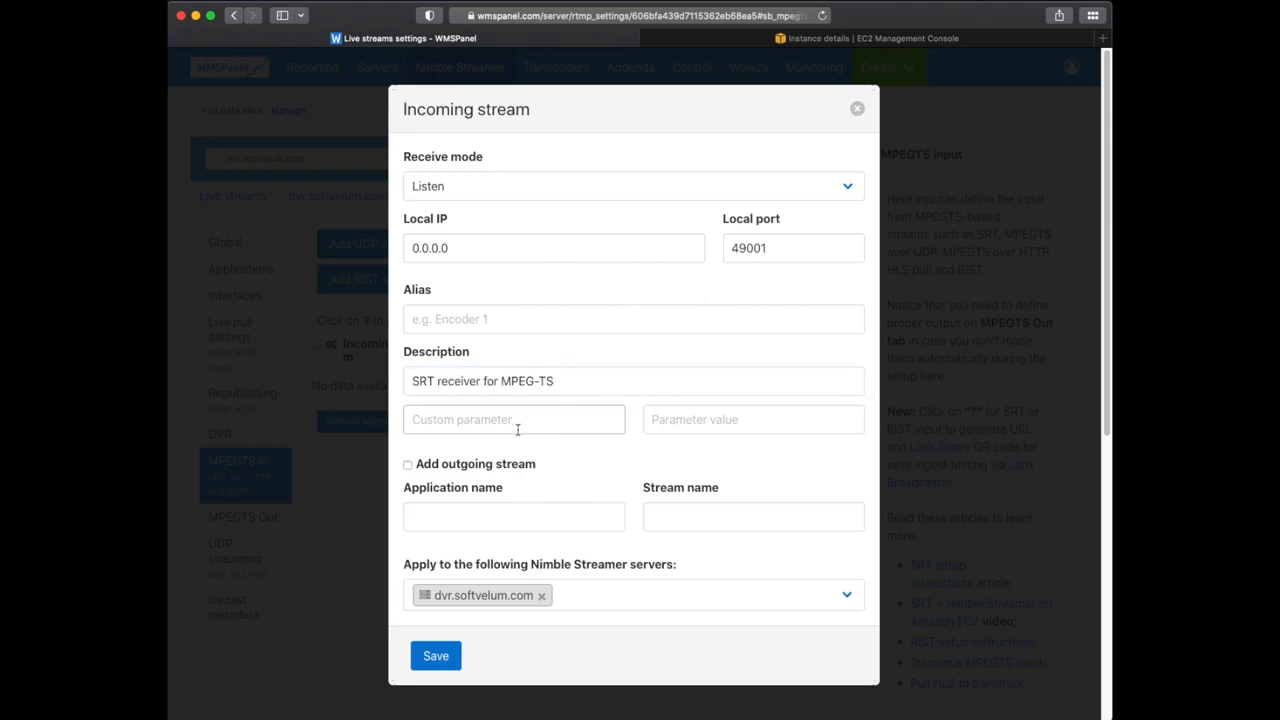
left_click(436, 656)
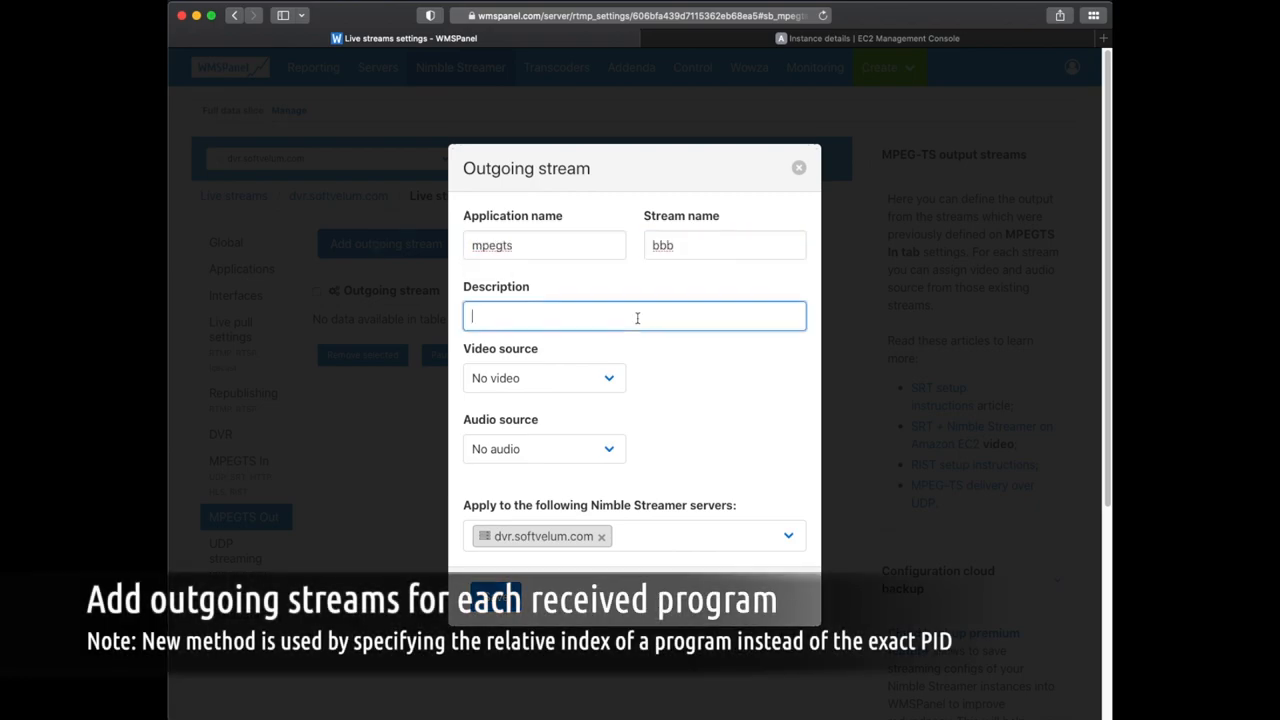
Source mpegts/bbb and mpegts/tos ('ToS - program 2') from srt://0.0.0.0:49001 indexes 0 and 1, then view Live streams.
left_click(544, 378)
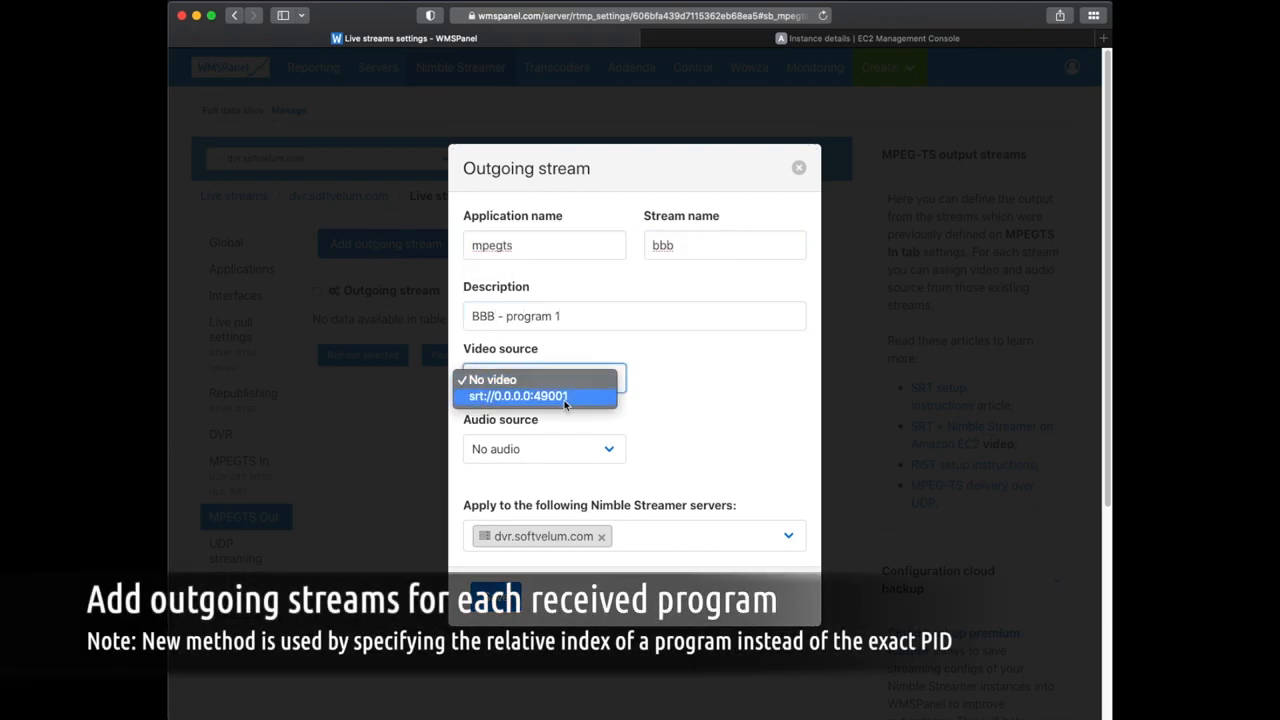
left_click(518, 396)
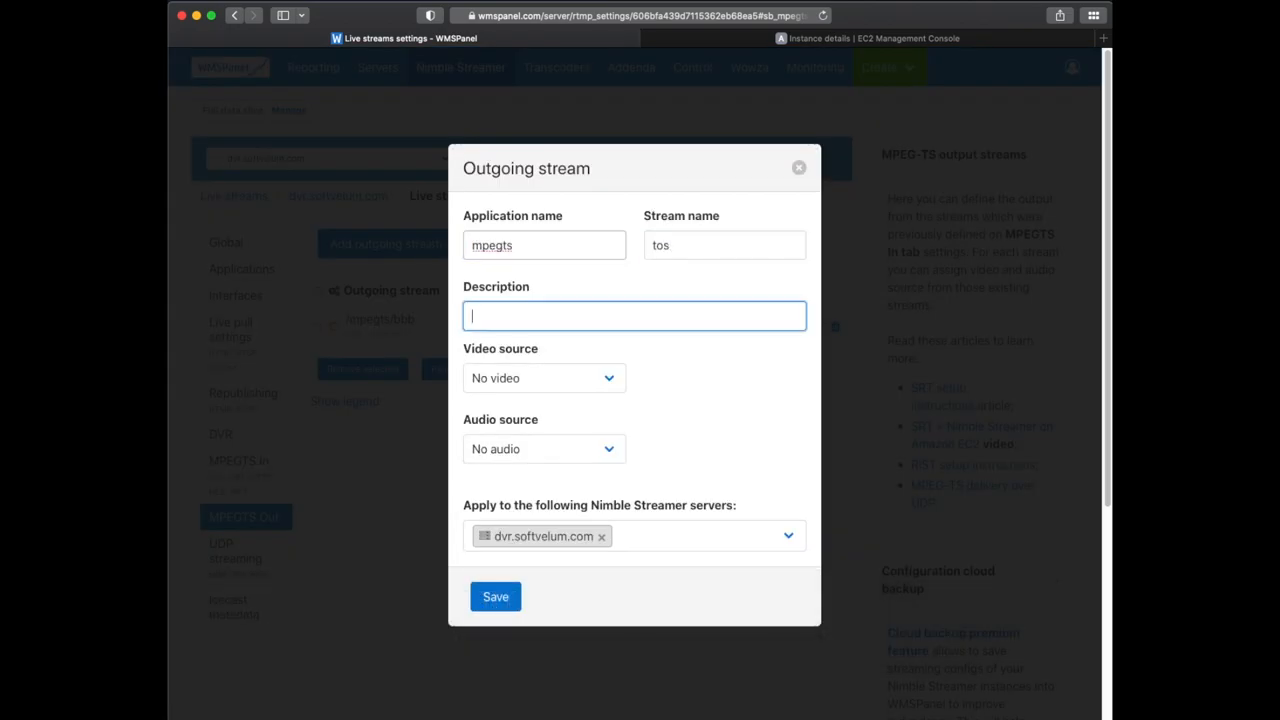
type("ToS - program 2")
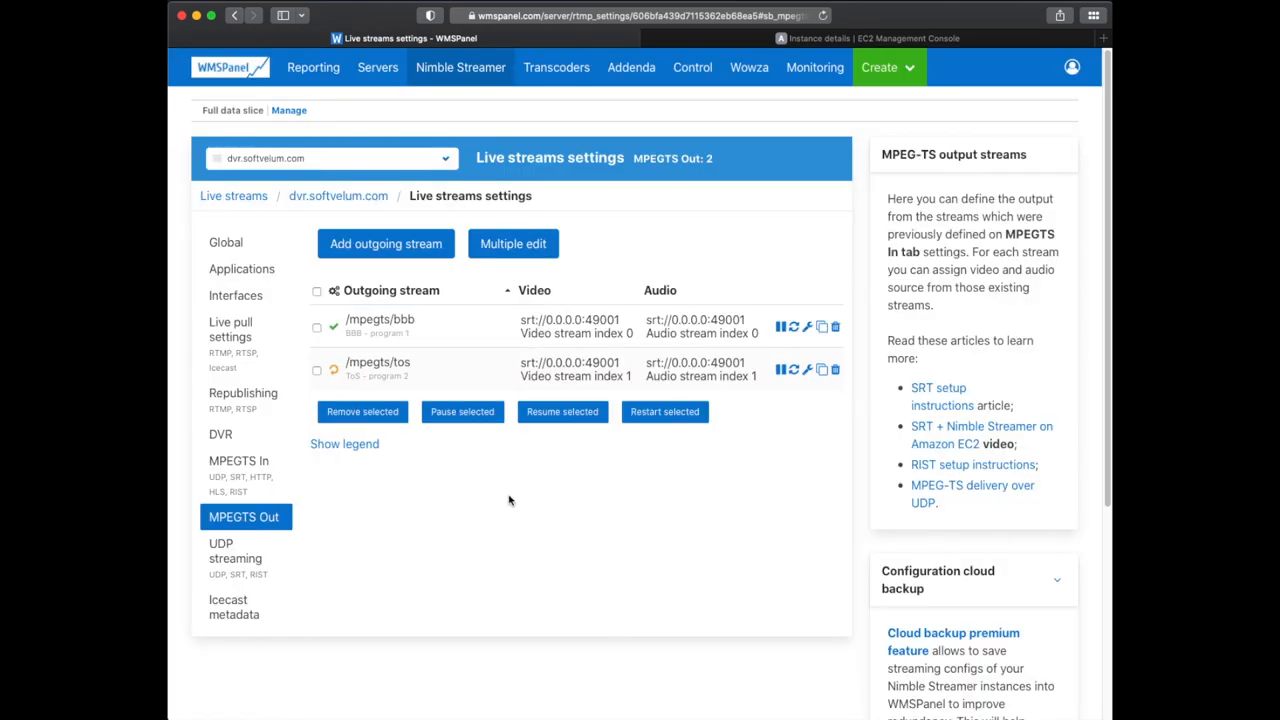
left_click(234, 196)
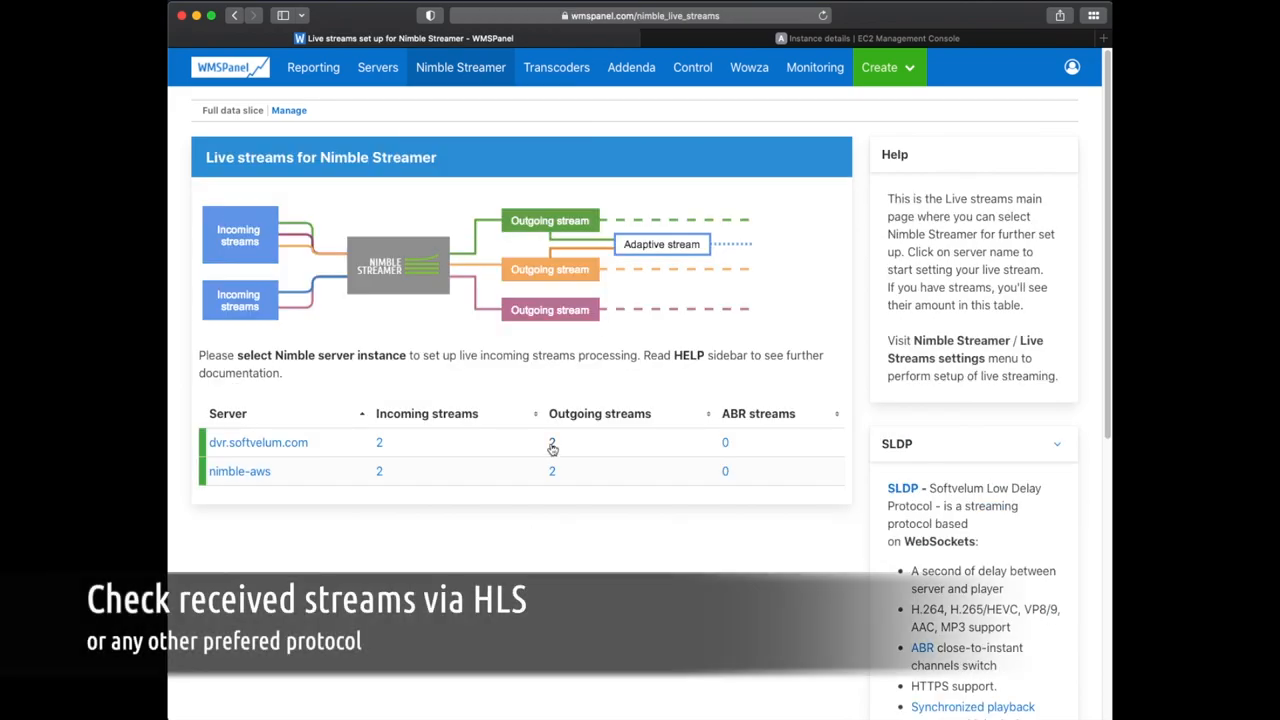
Play the mpegts/tos stream over HLS from dvr.softvelum.com's outgoing streams, then close the sample player.
left_click(552, 442)
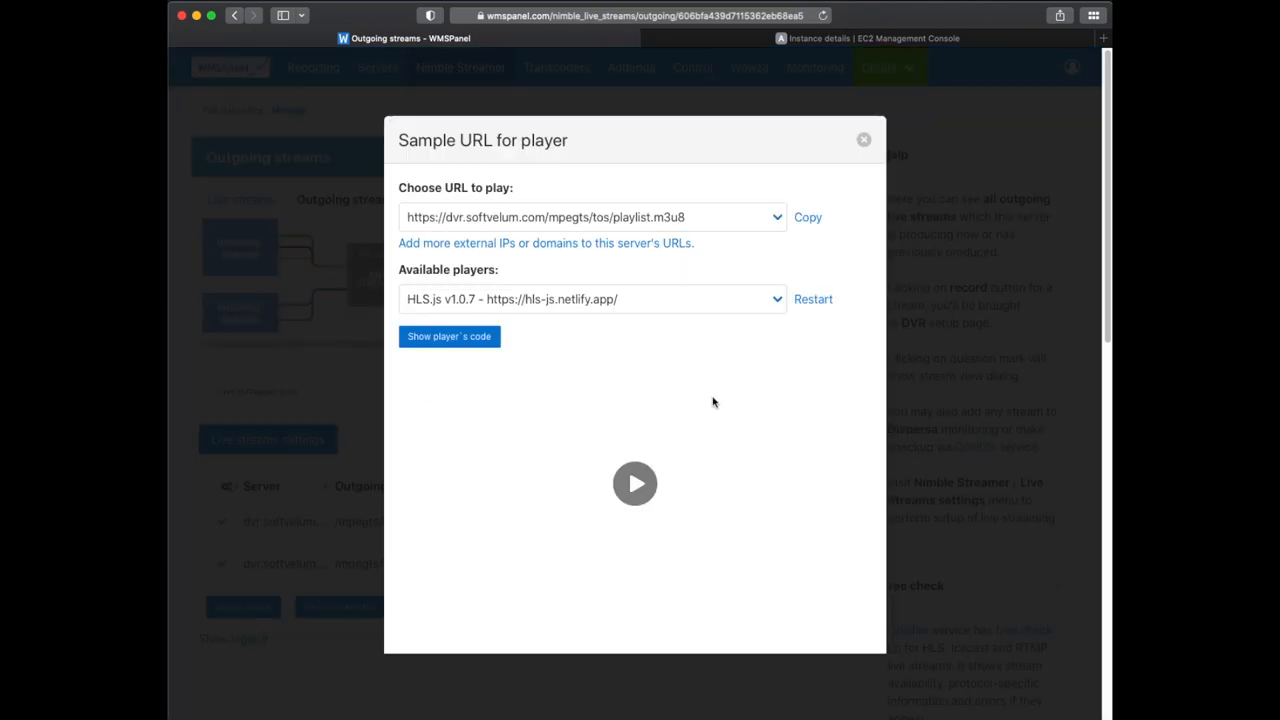
left_click(636, 482)
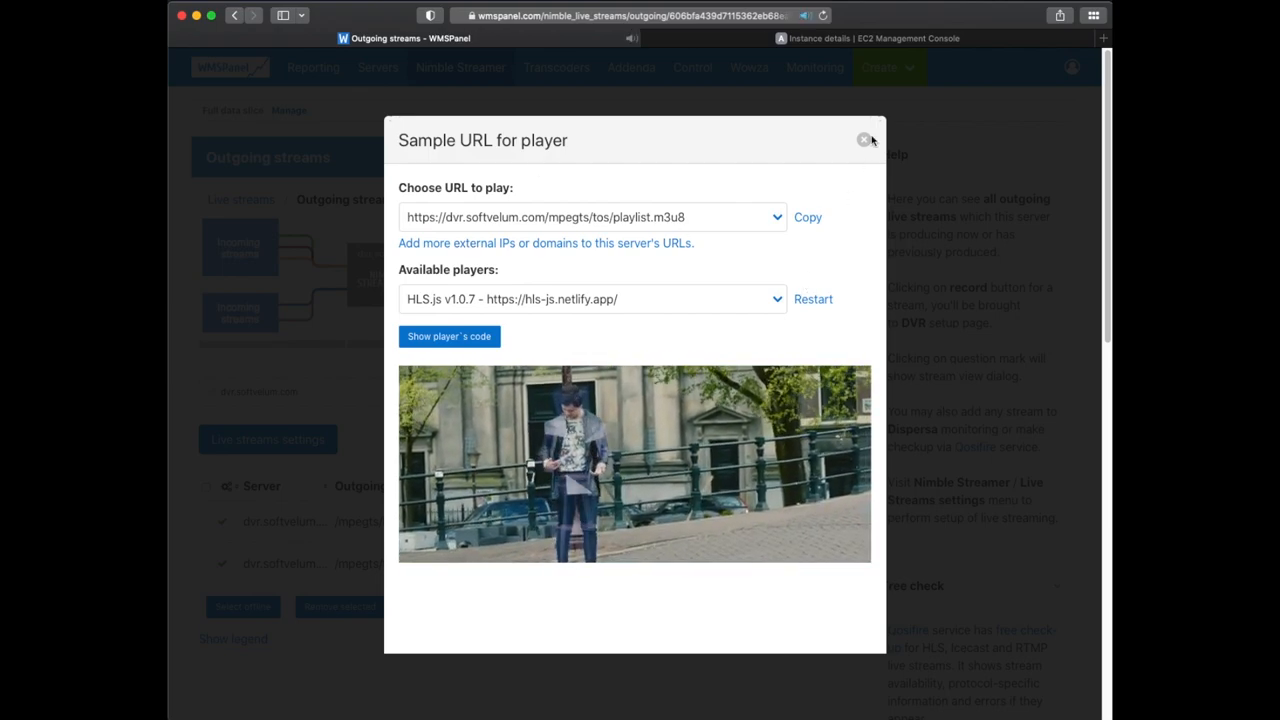
left_click(864, 140)
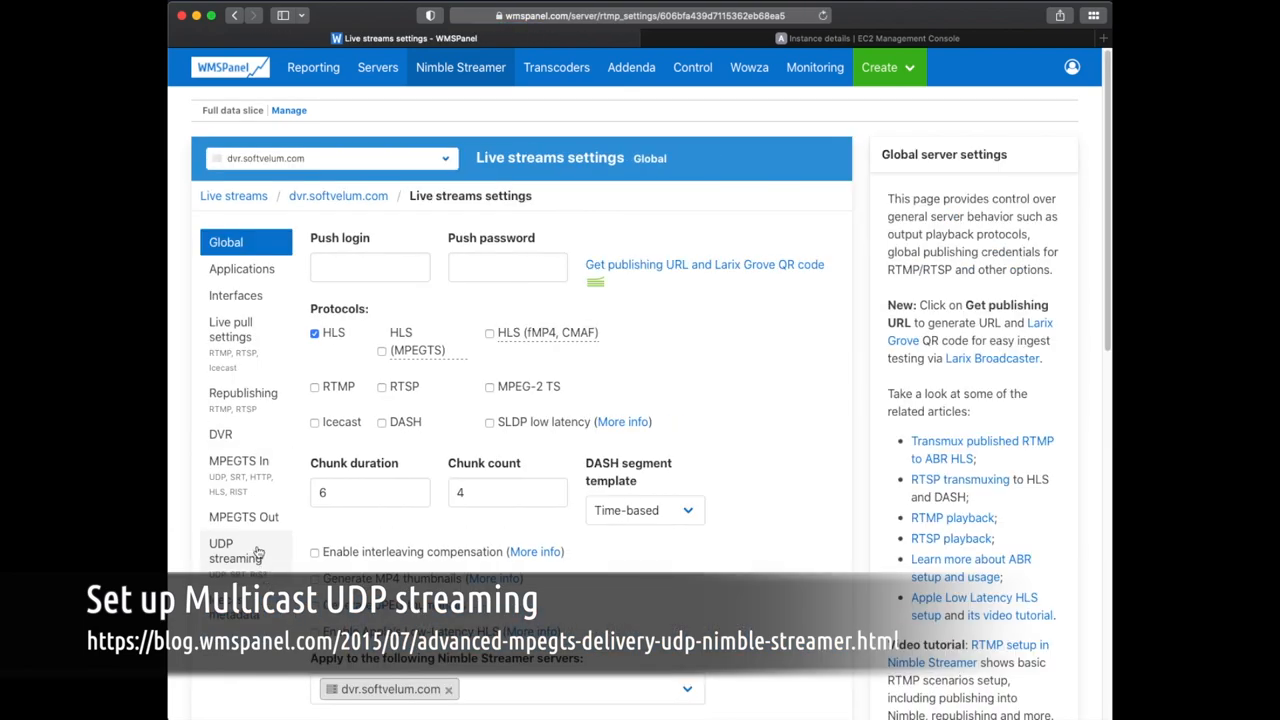
Add a UDP output to 224.1.1.1 port 49002 with Bind interface and Mux rate disabled.
left_click(236, 552)
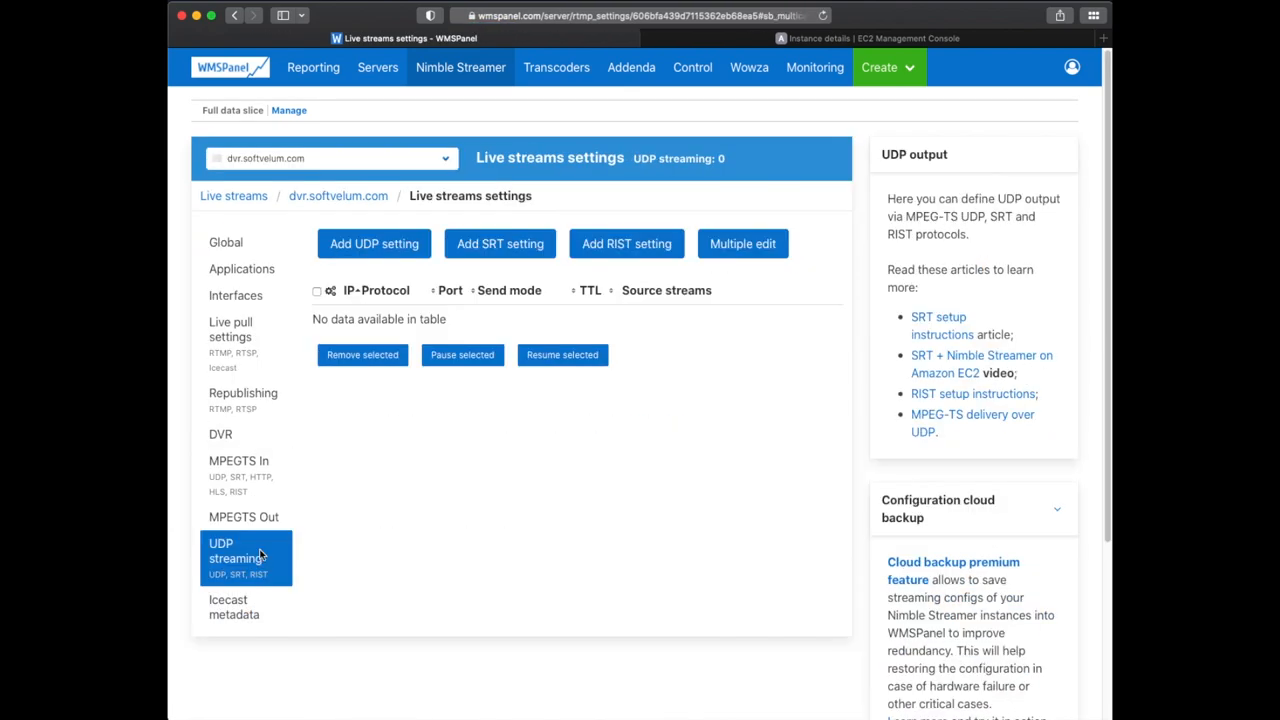
mouse_move(374, 244)
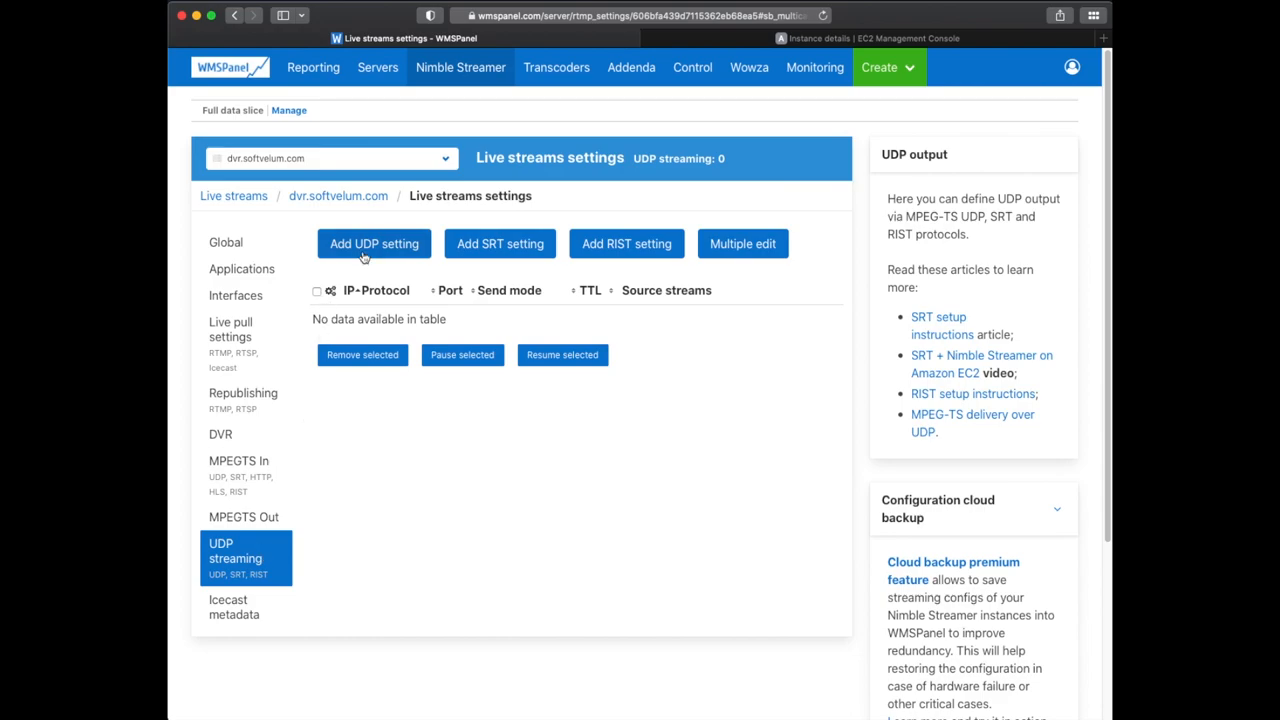
left_click(374, 244)
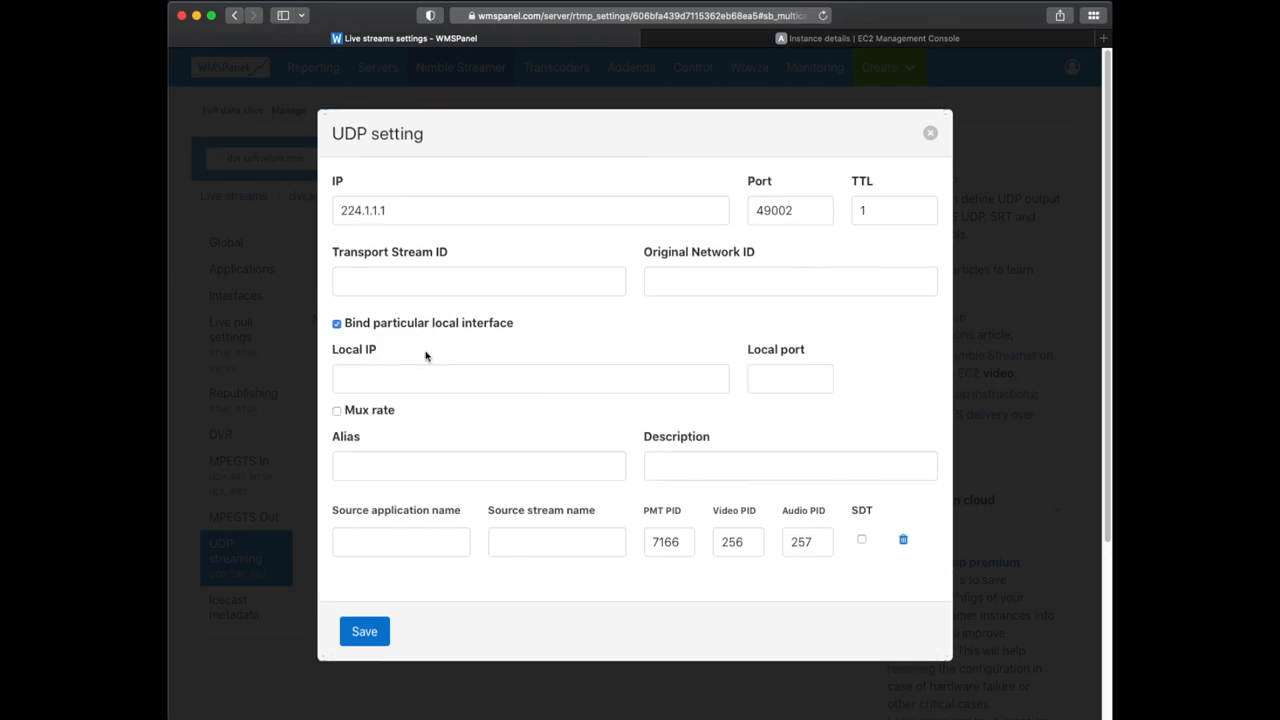
mouse_move(436, 332)
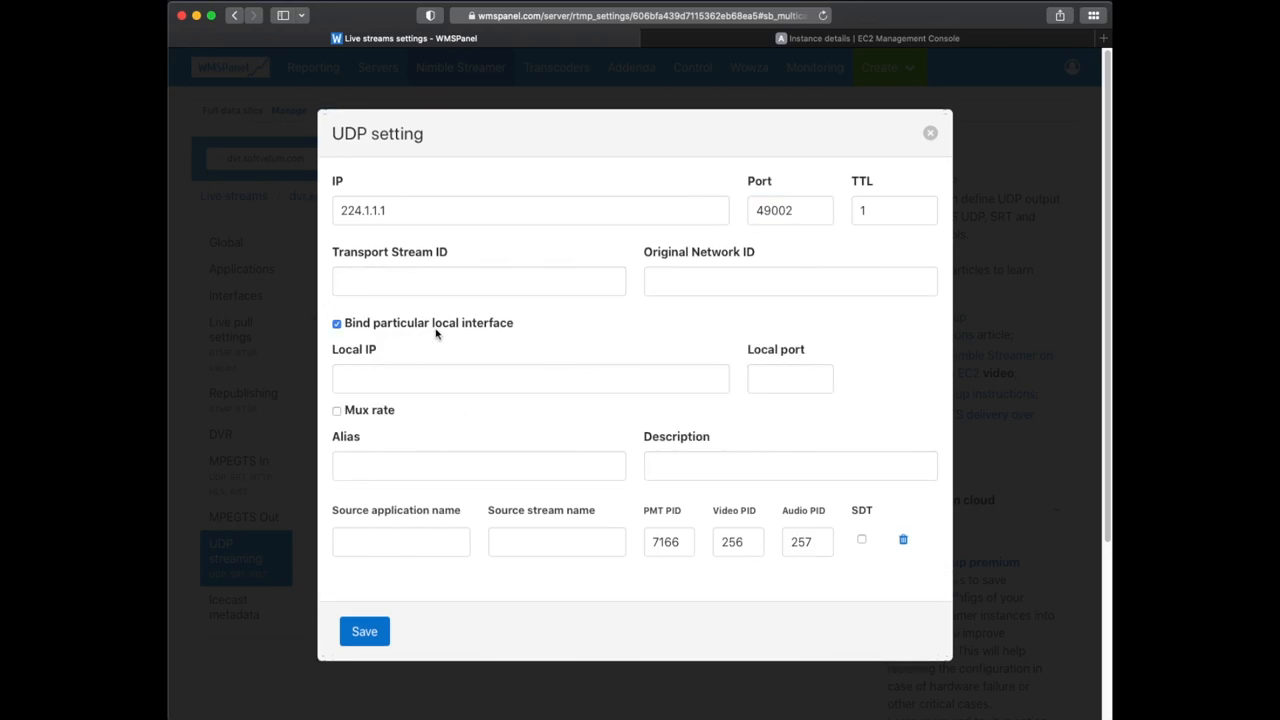
left_click(336, 322)
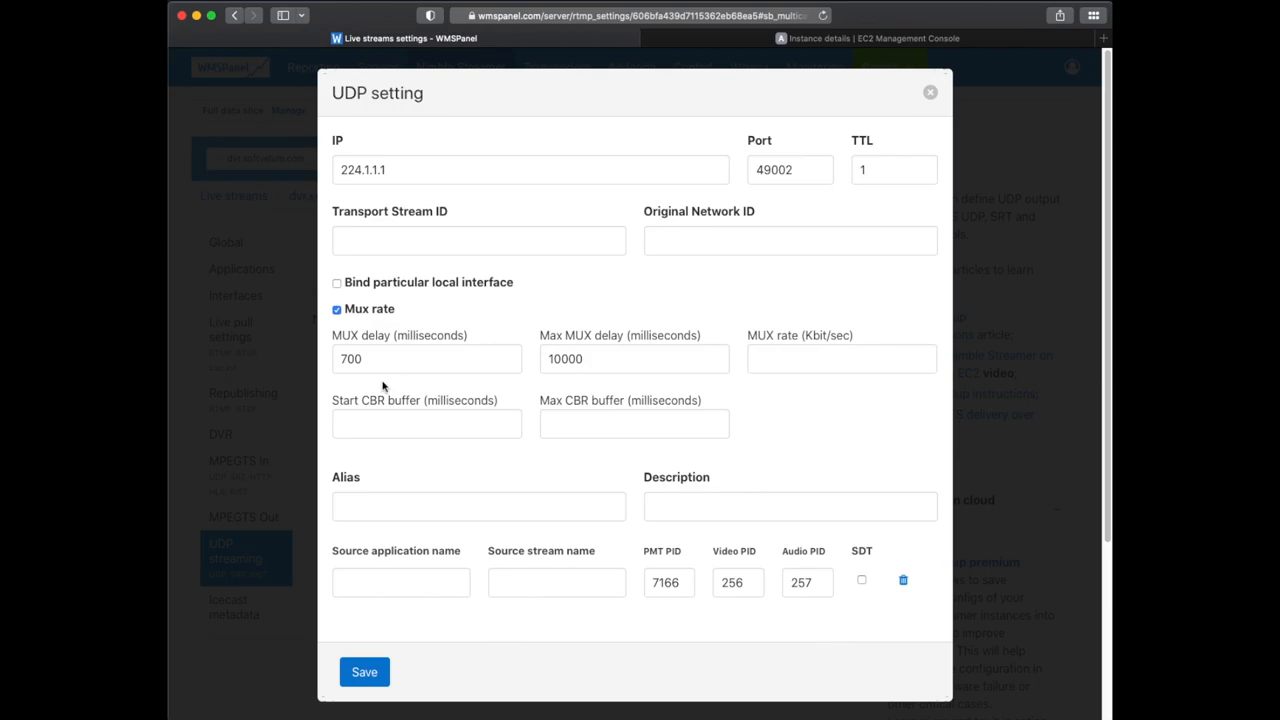
mouse_move(364, 310)
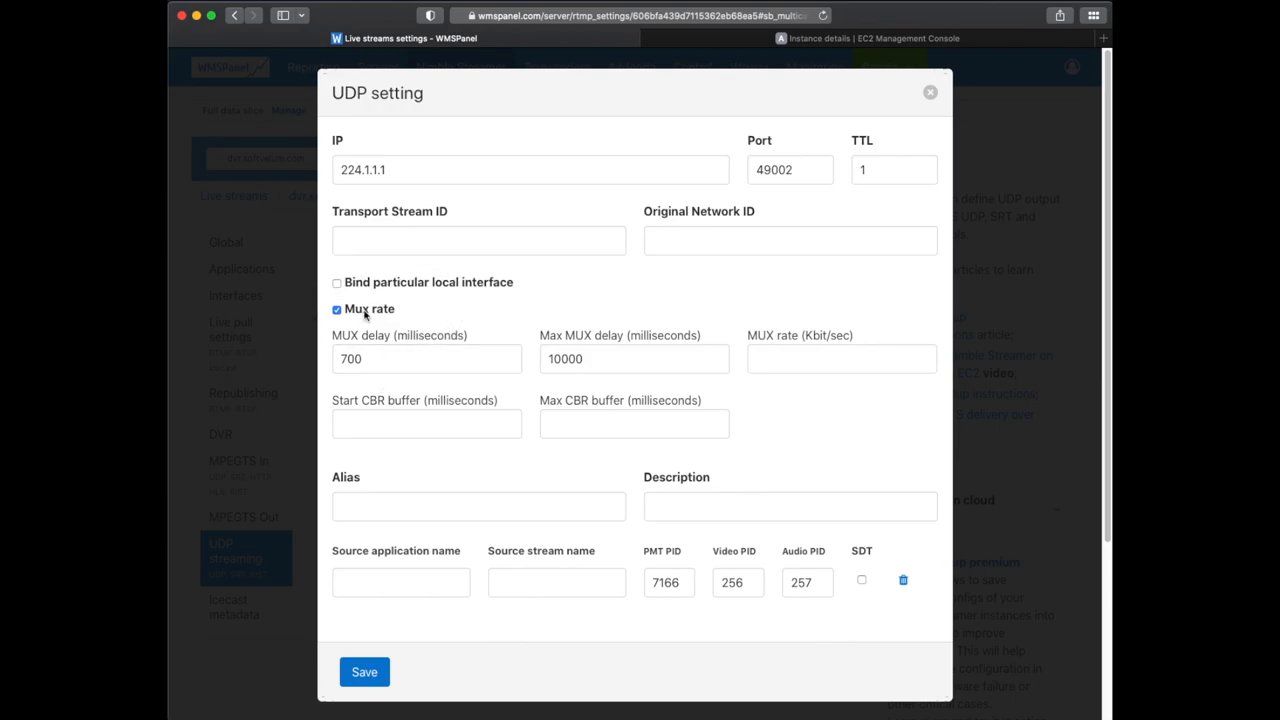
left_click(336, 308)
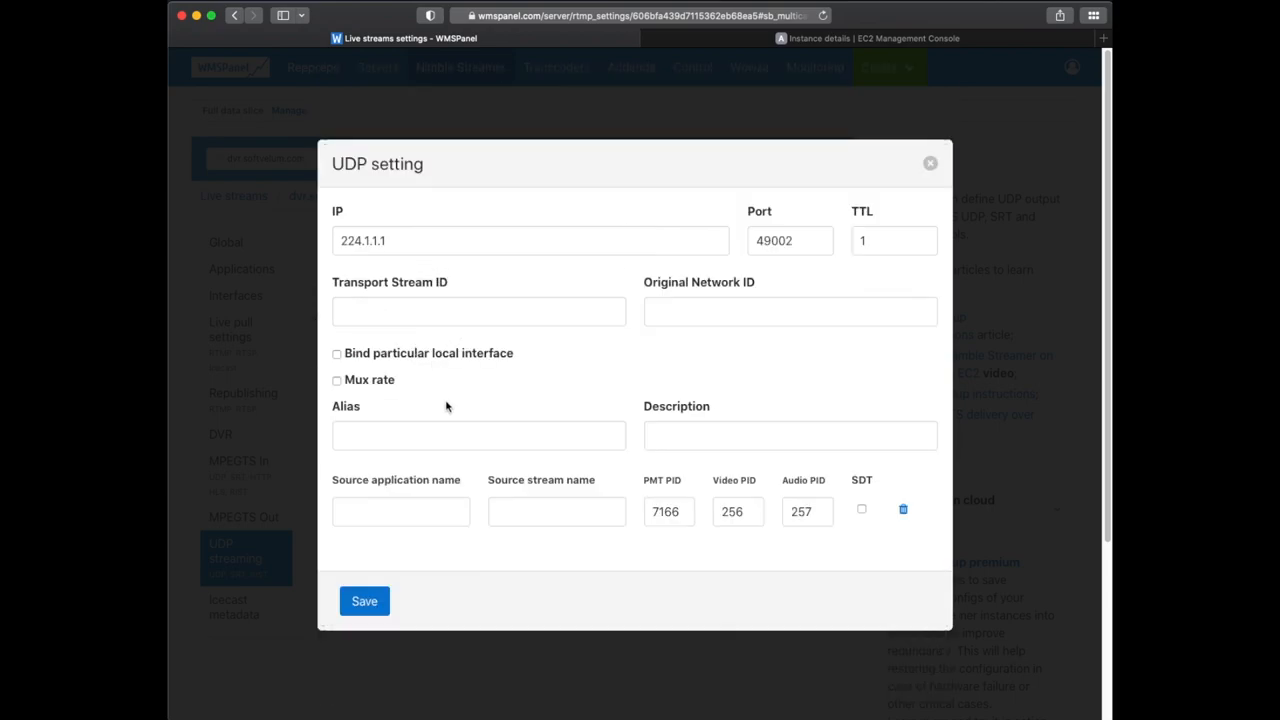
Set the output's source application to mpegts and start a second output on port 49003.
left_click(400, 512)
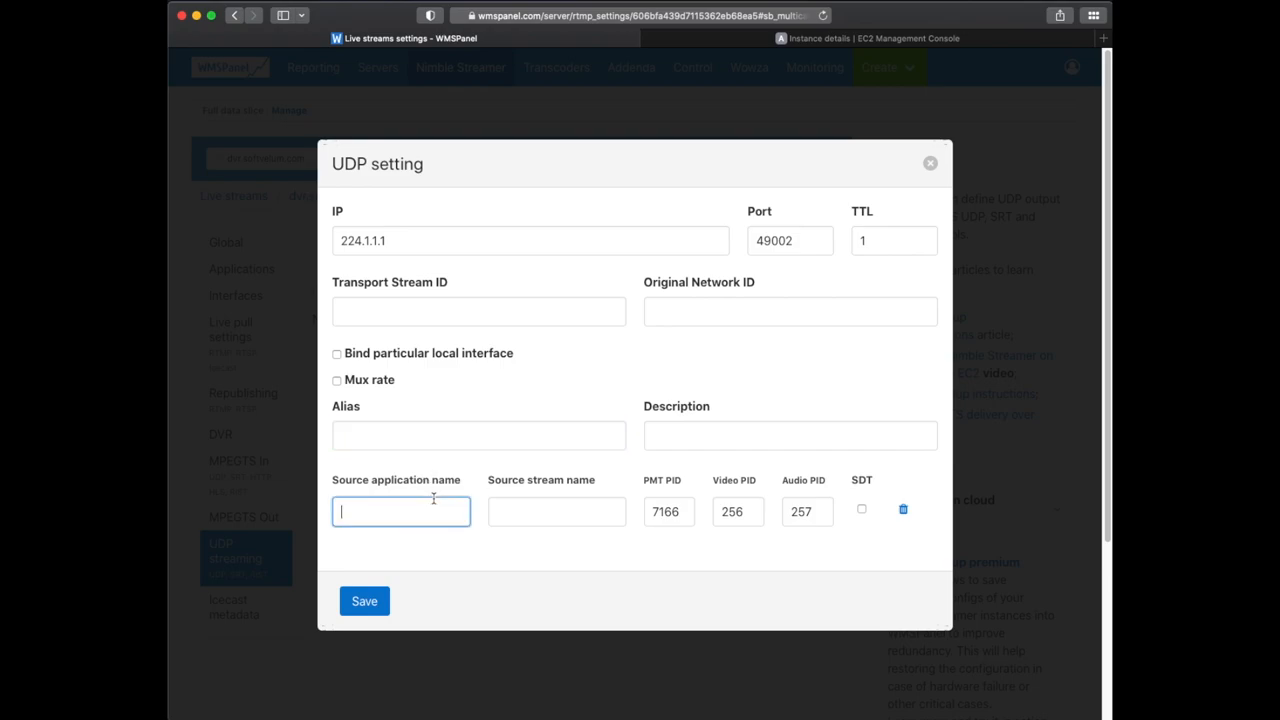
type("mpe")
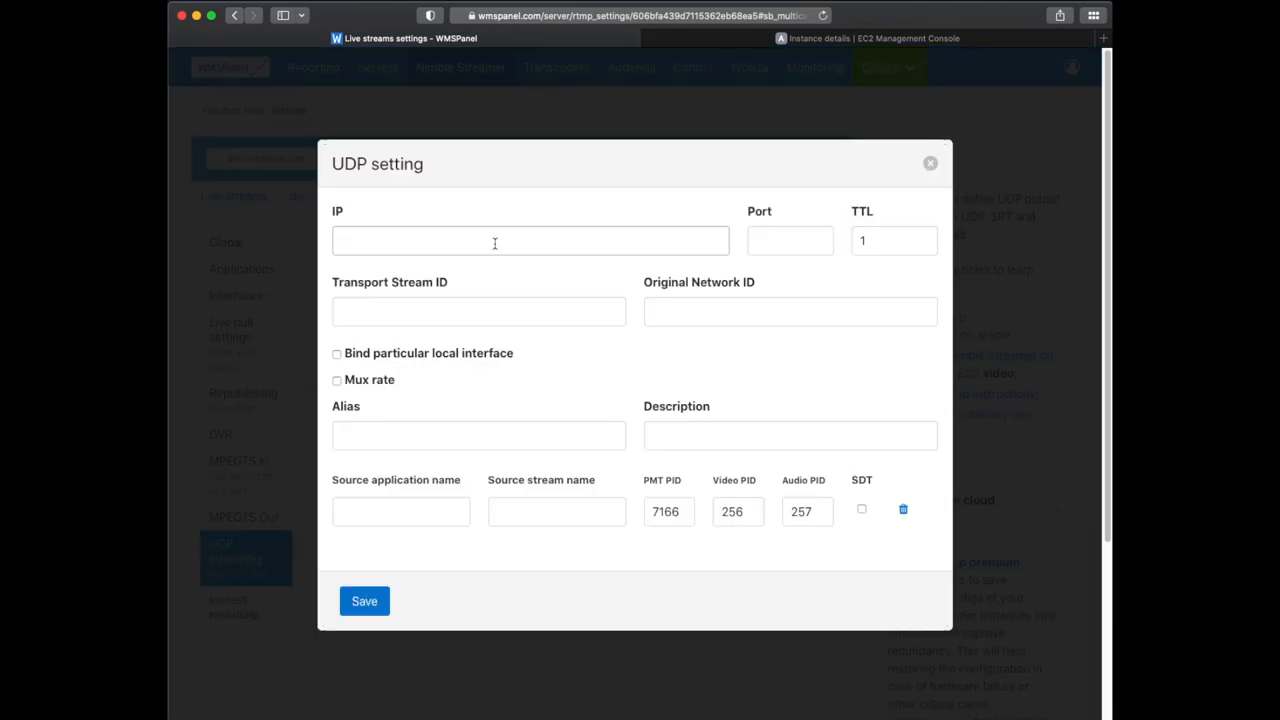
type("49003")
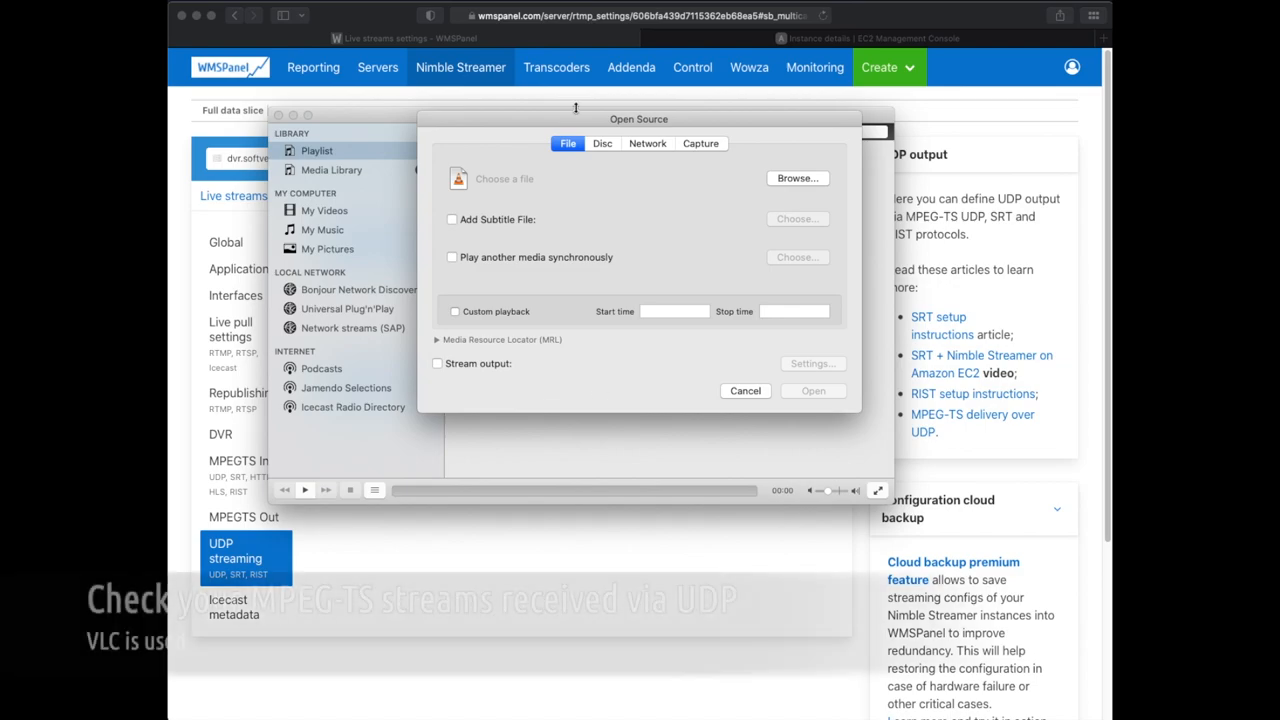
left_click(648, 144)
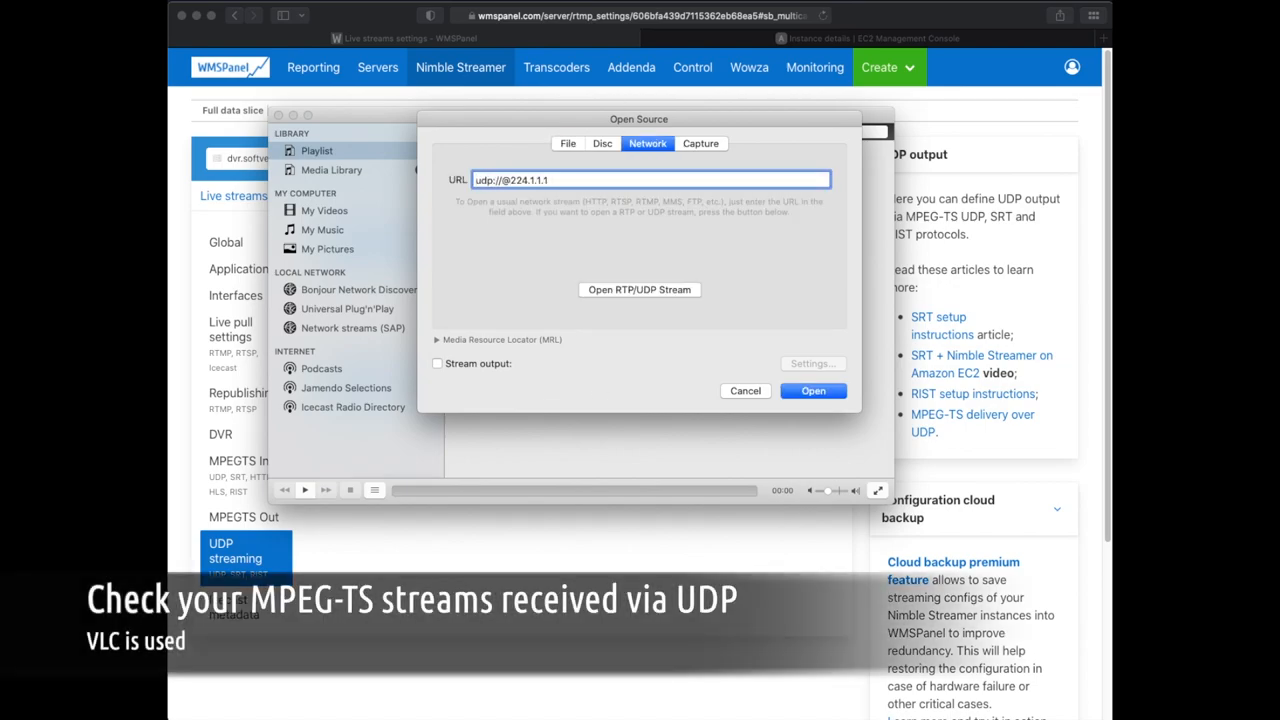
left_click(812, 390)
type("2:49003")
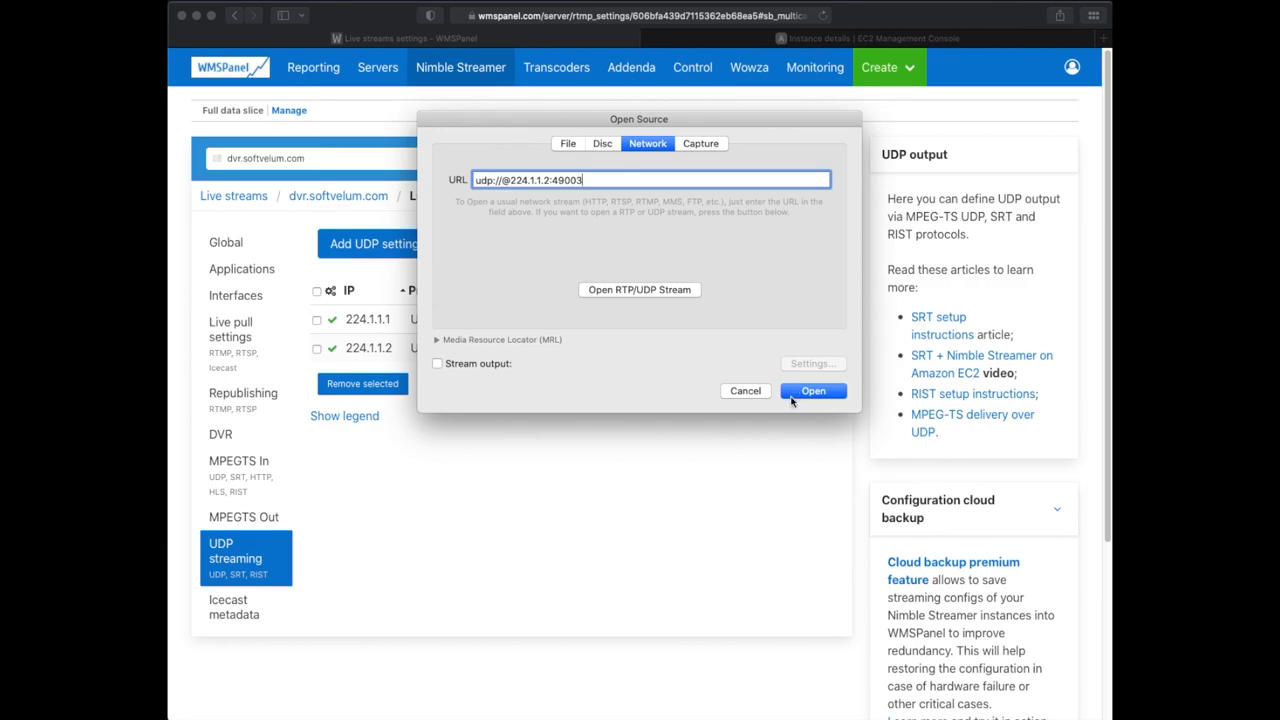
left_click(812, 390)
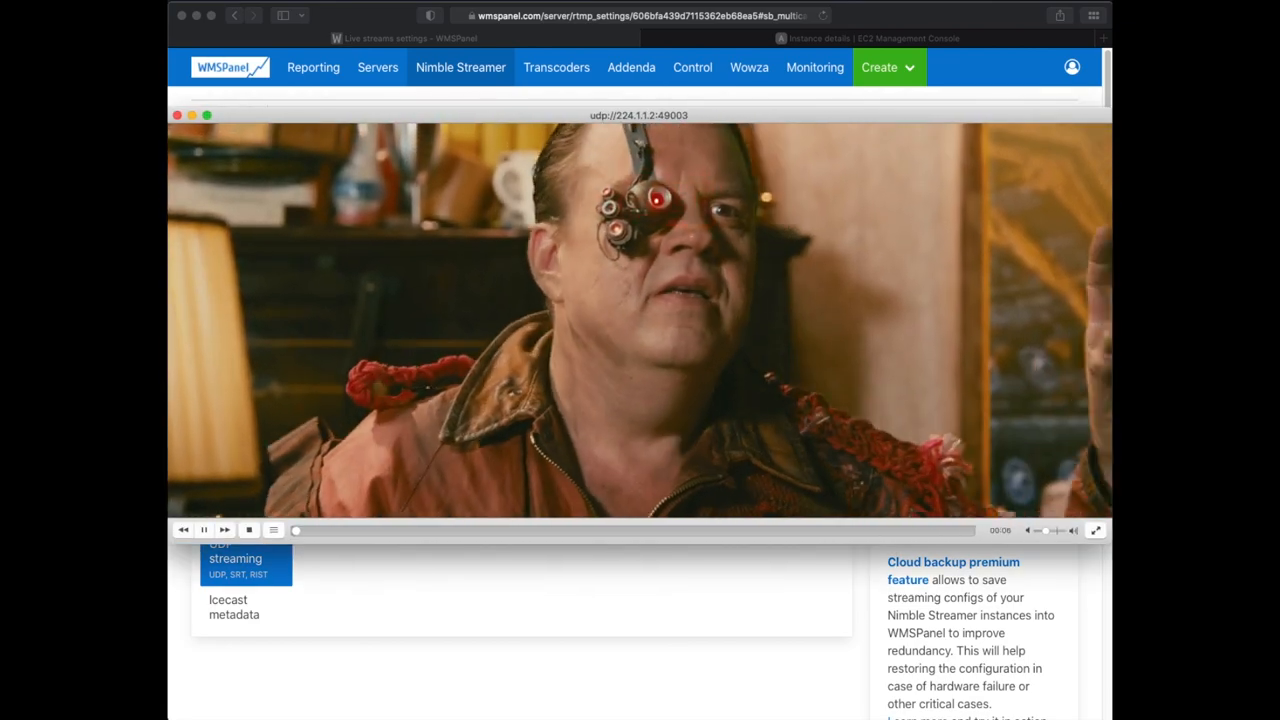